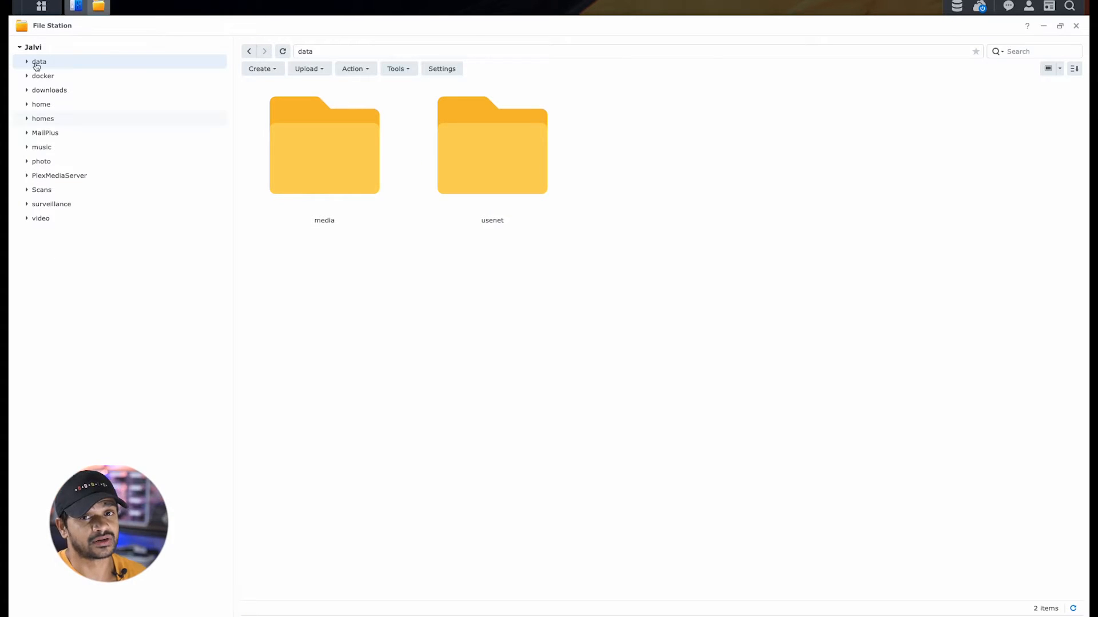
# Abandon a new 'Scans' folder on the data share and open the existing Scans shared folder.
pyautogui.rightClick(40, 62)
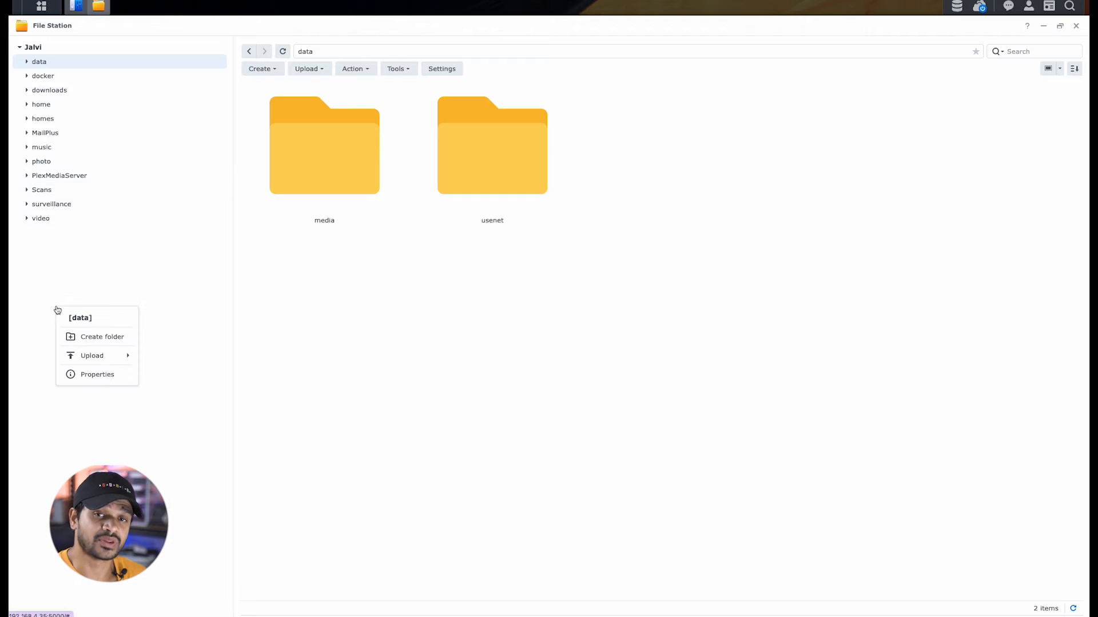
pyautogui.click(101, 337)
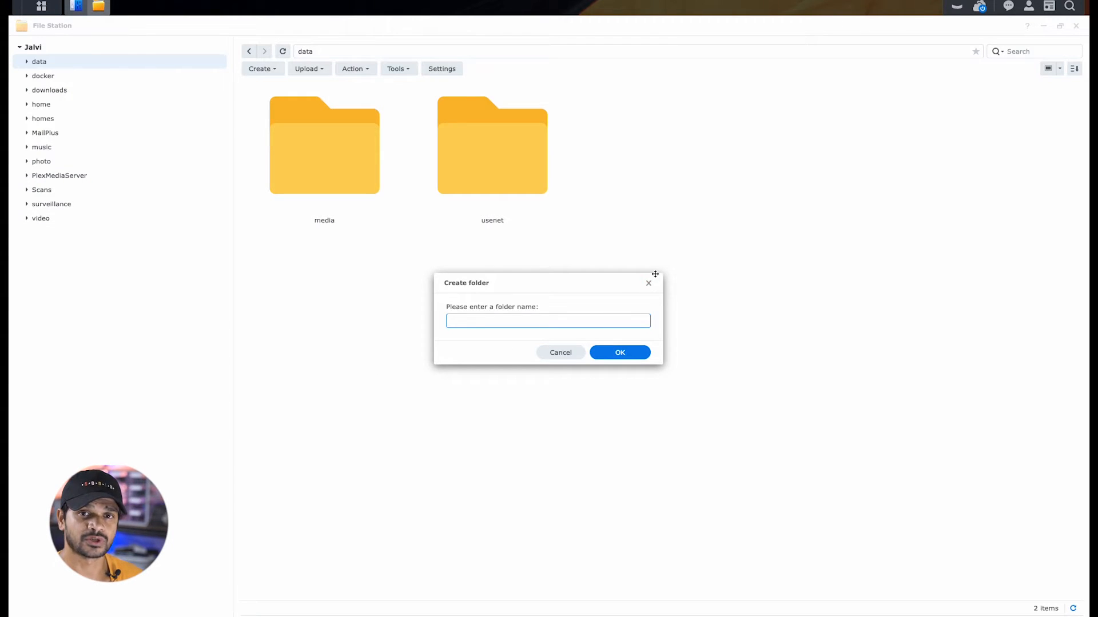
pyautogui.write('Scans')
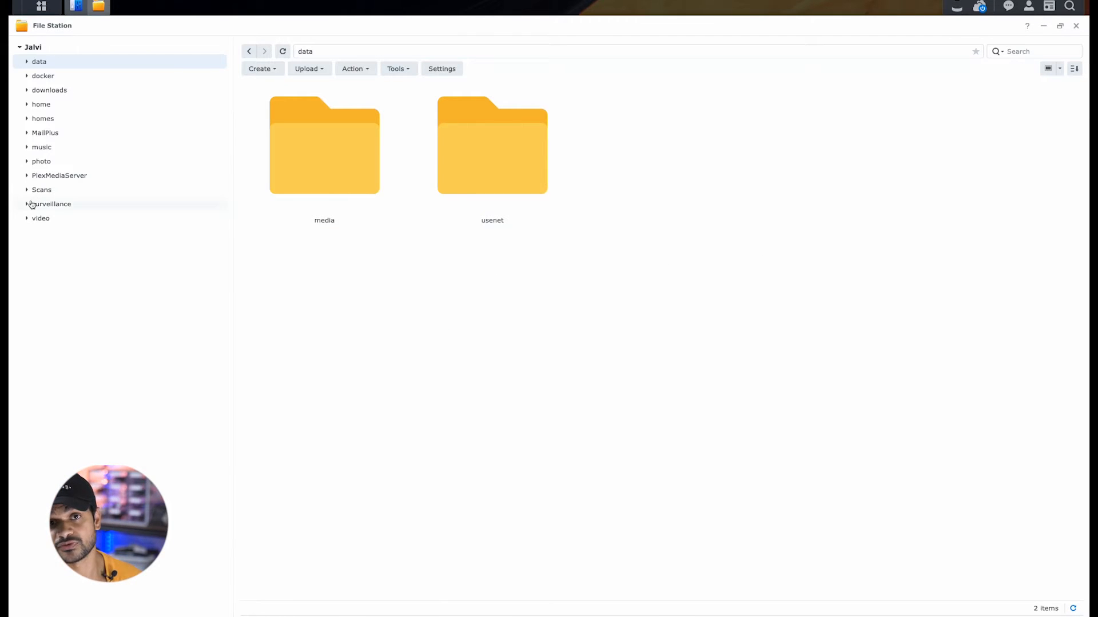
pyautogui.click(42, 190)
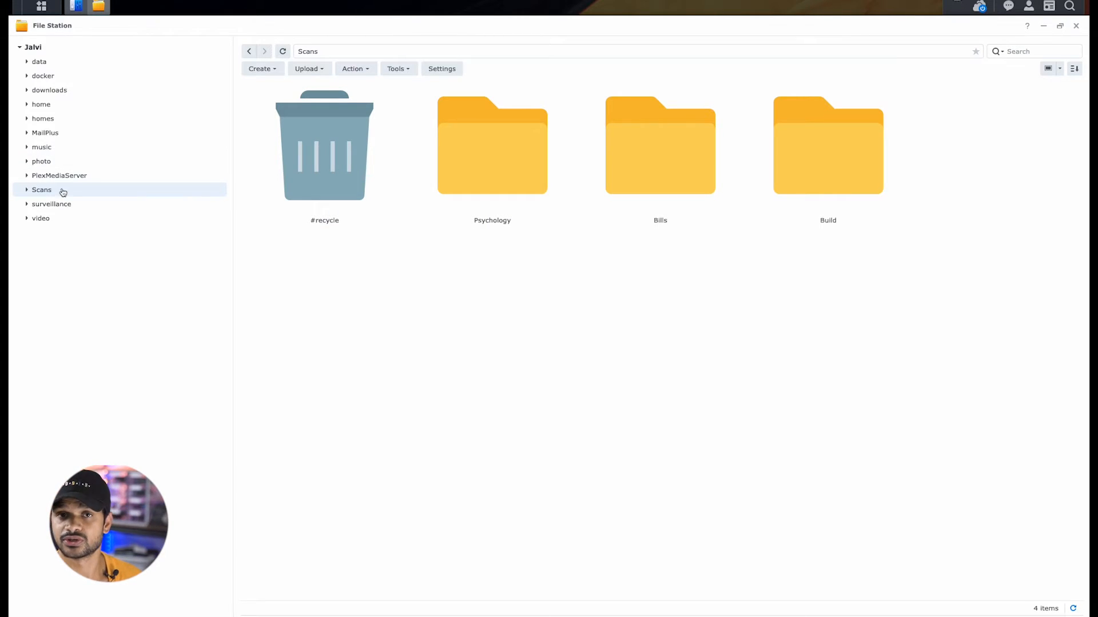
# Under File Services > FTP, disable plain FTP, enable FTPS, and show the User & Group list.
pyautogui.click(86, 12)
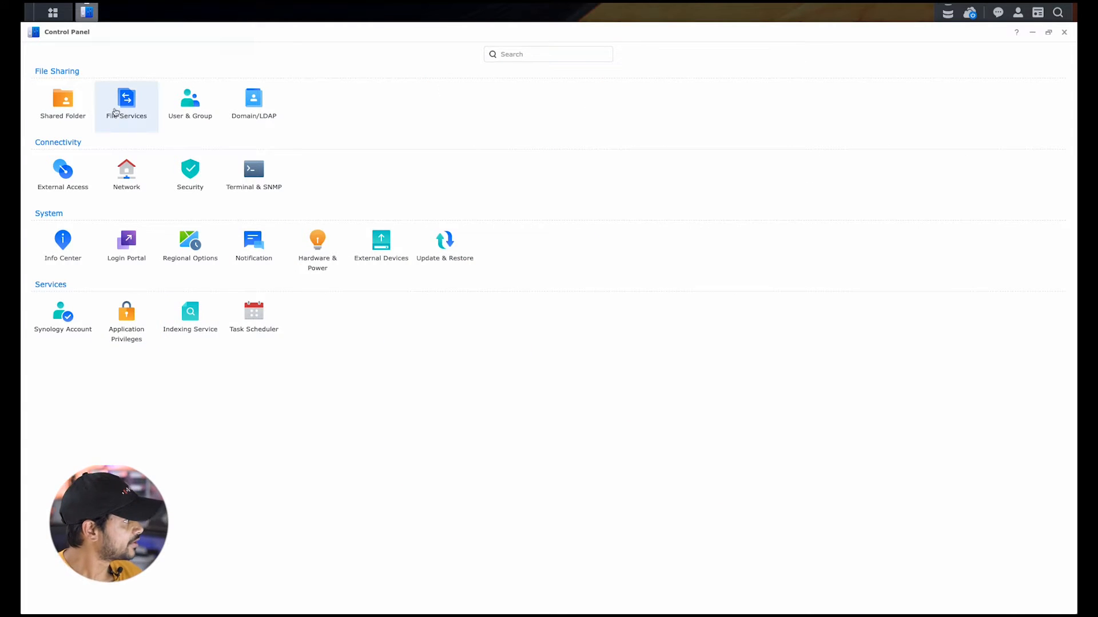
pyautogui.click(126, 102)
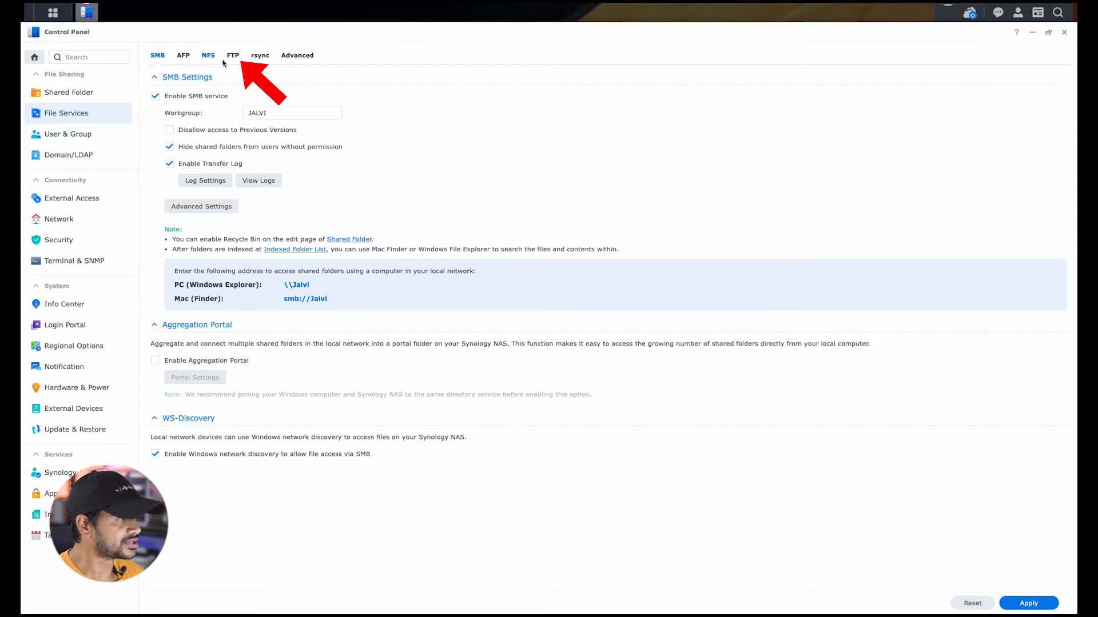
pyautogui.click(233, 54)
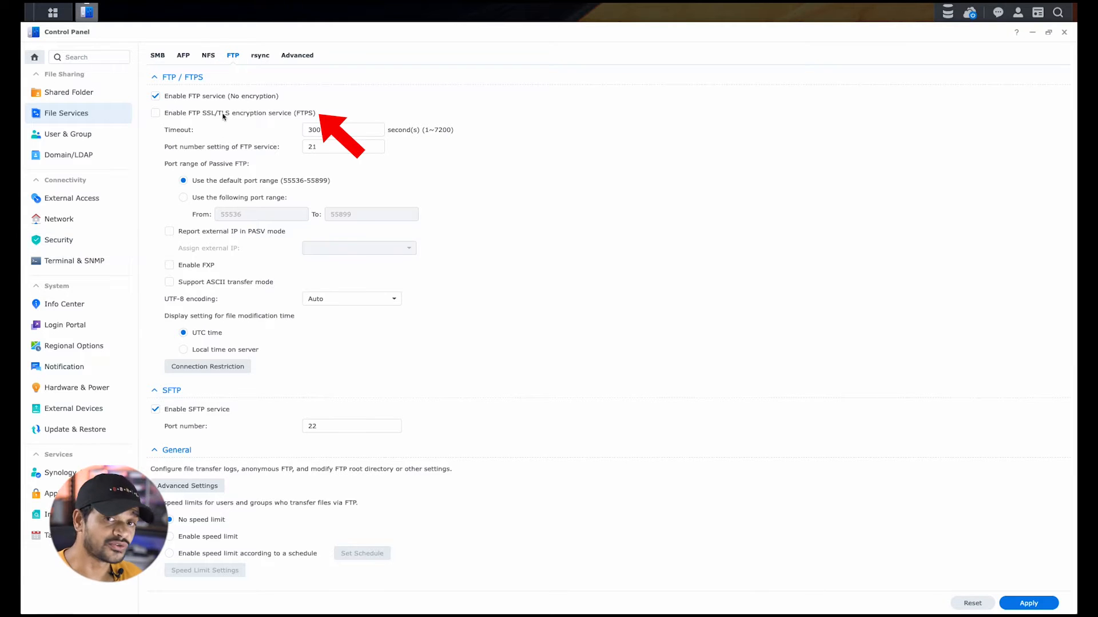
pyautogui.click(156, 97)
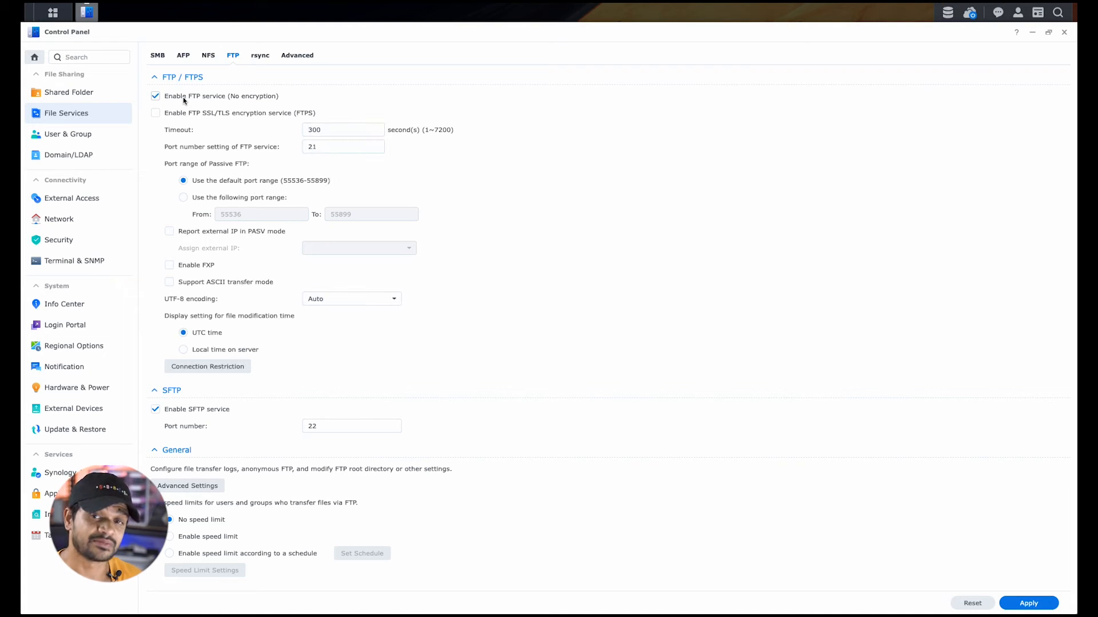
pyautogui.click(155, 96)
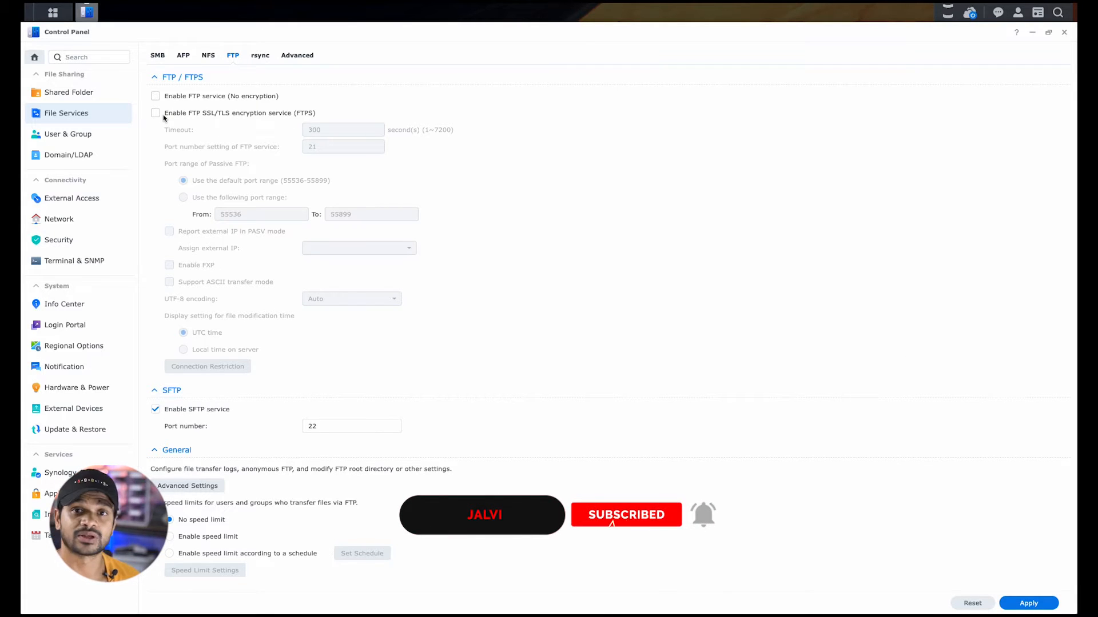
pyautogui.click(156, 113)
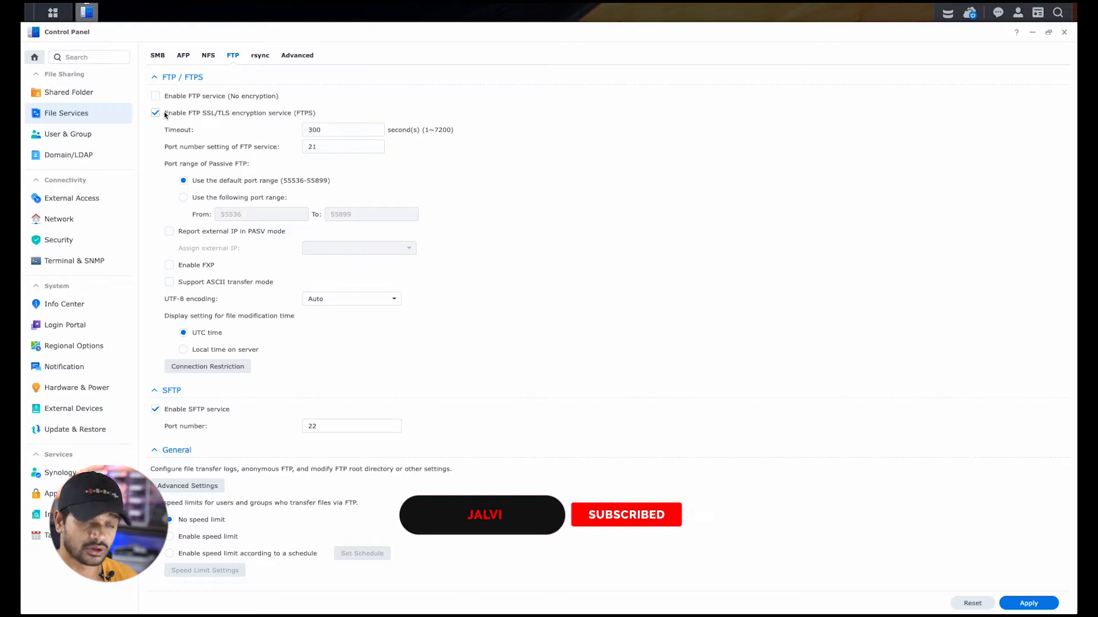
pyautogui.click(68, 134)
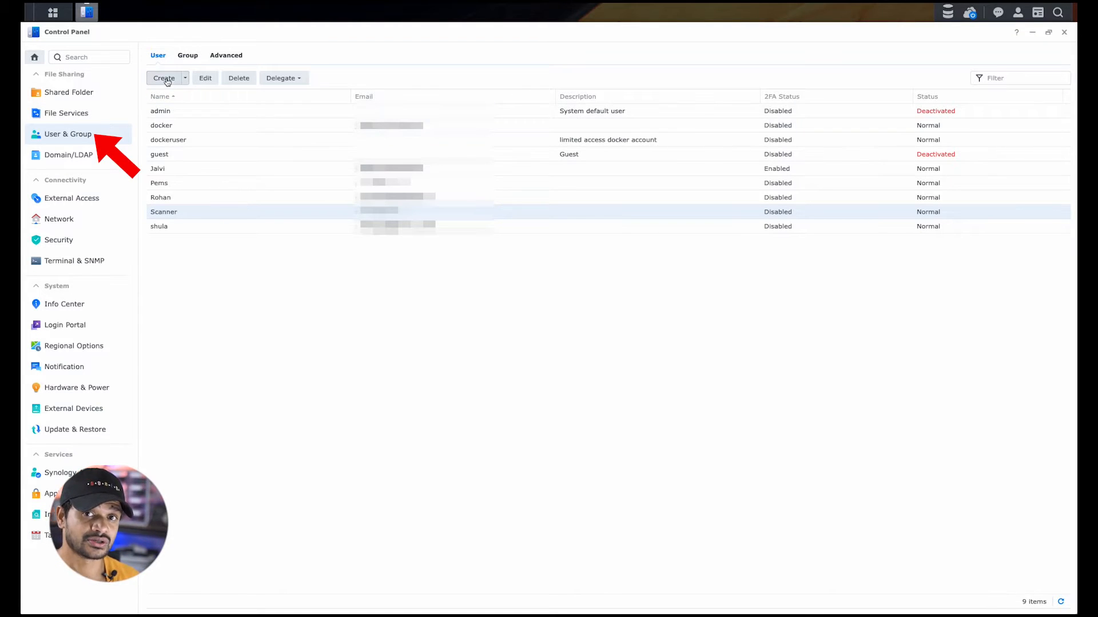
# Start a new user with the 'scan@' details, keeping the default users group.
pyautogui.click(164, 78)
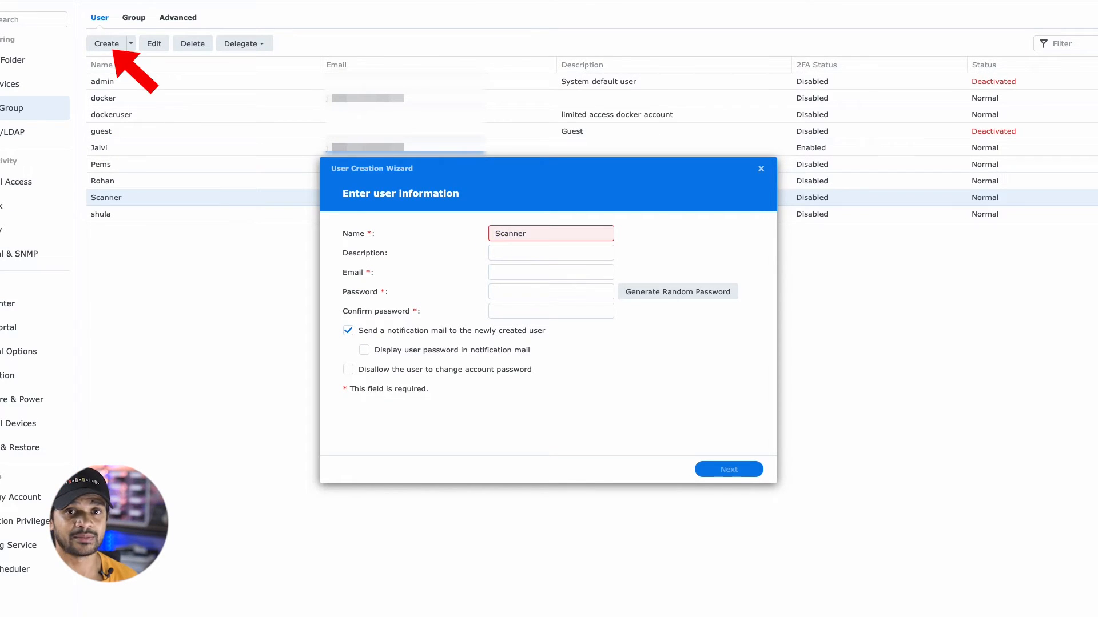
pyautogui.write('scan@')
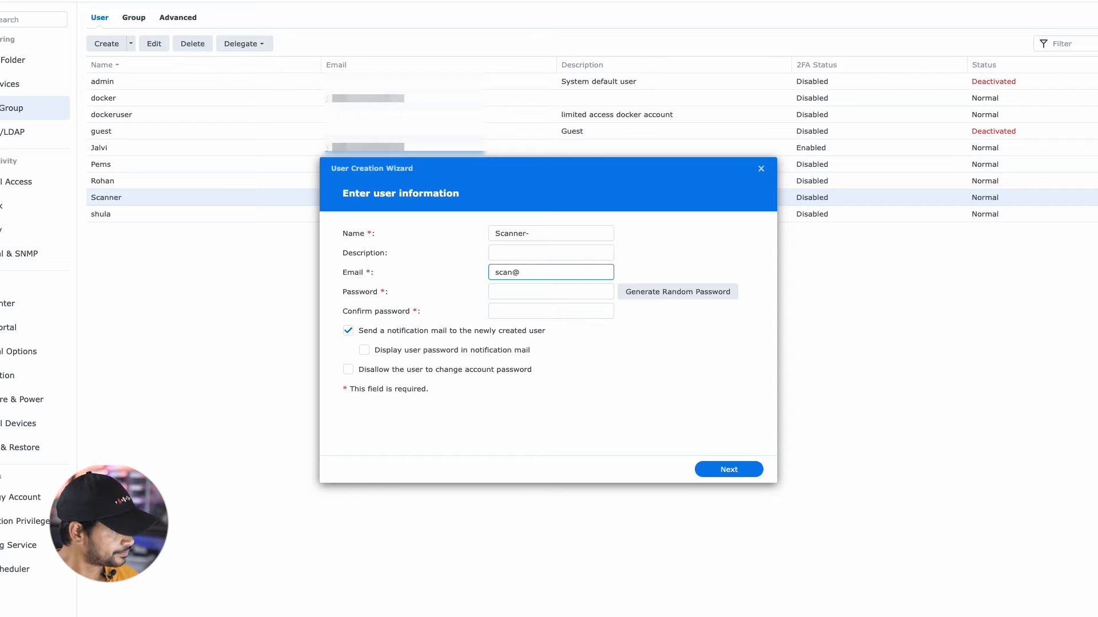
pyautogui.click(728, 469)
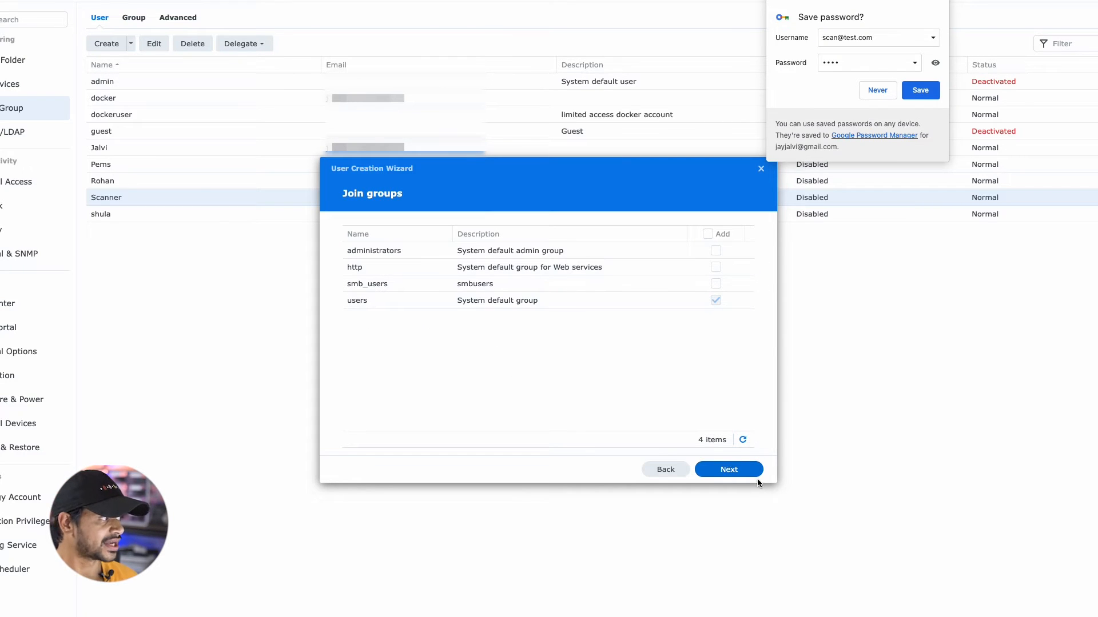
pyautogui.click(715, 300)
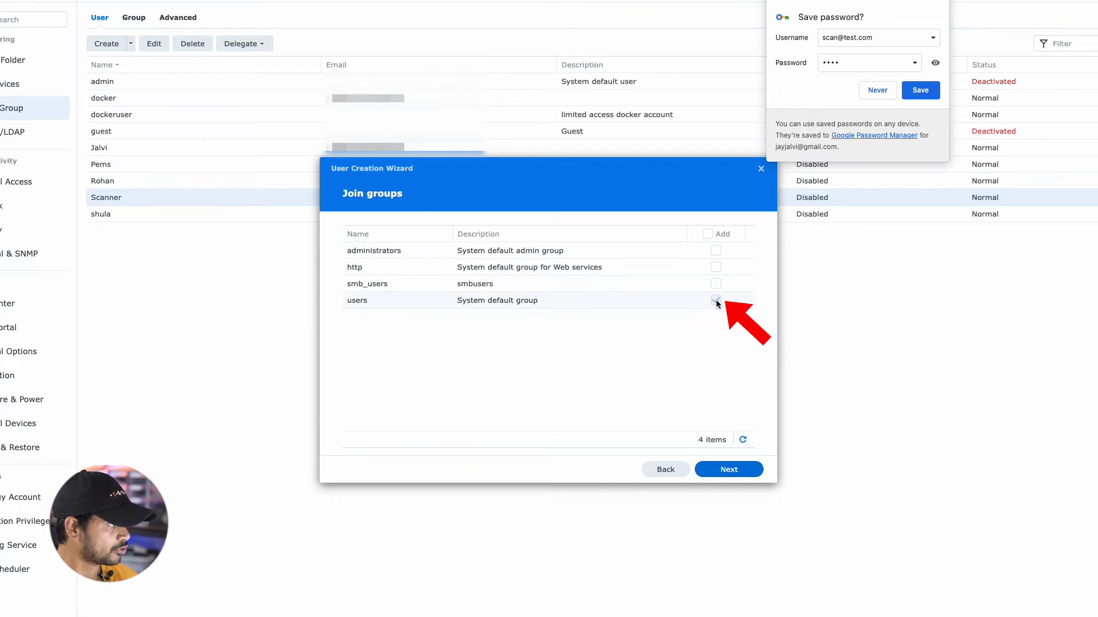
pyautogui.click(727, 469)
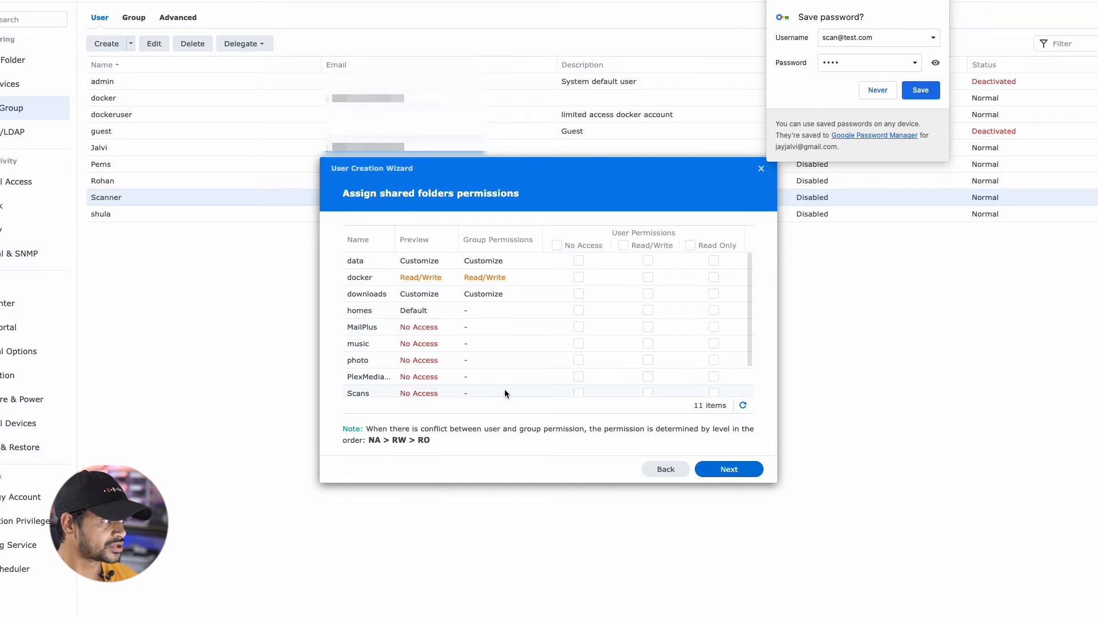
# Give the new user Read/Write on Scans and No Access to other folders.
pyautogui.scroll(-3)
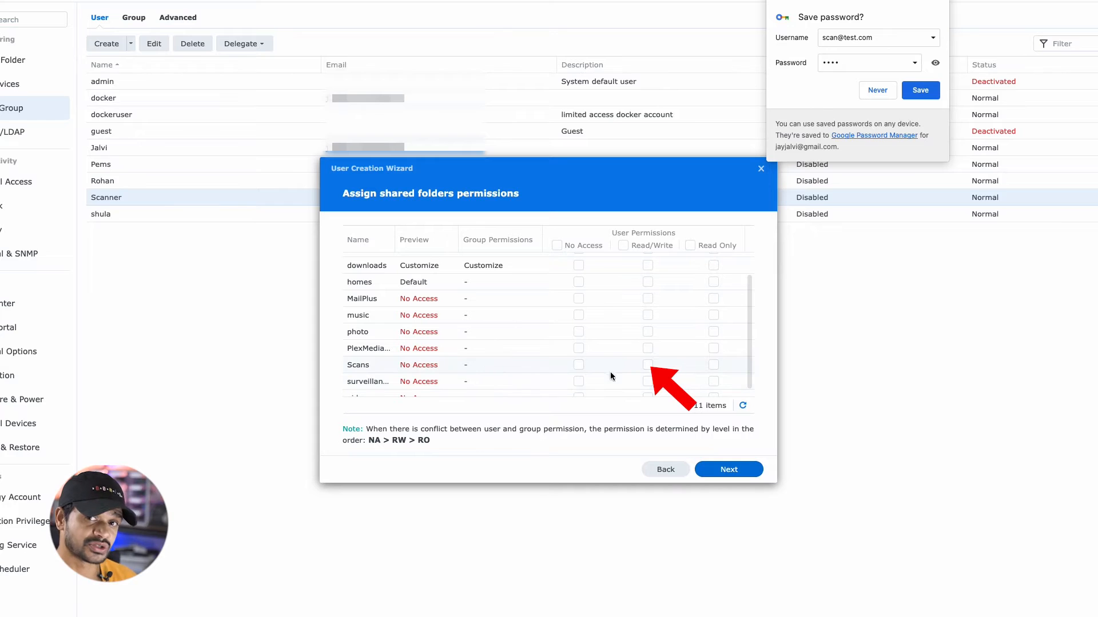
pyautogui.click(647, 365)
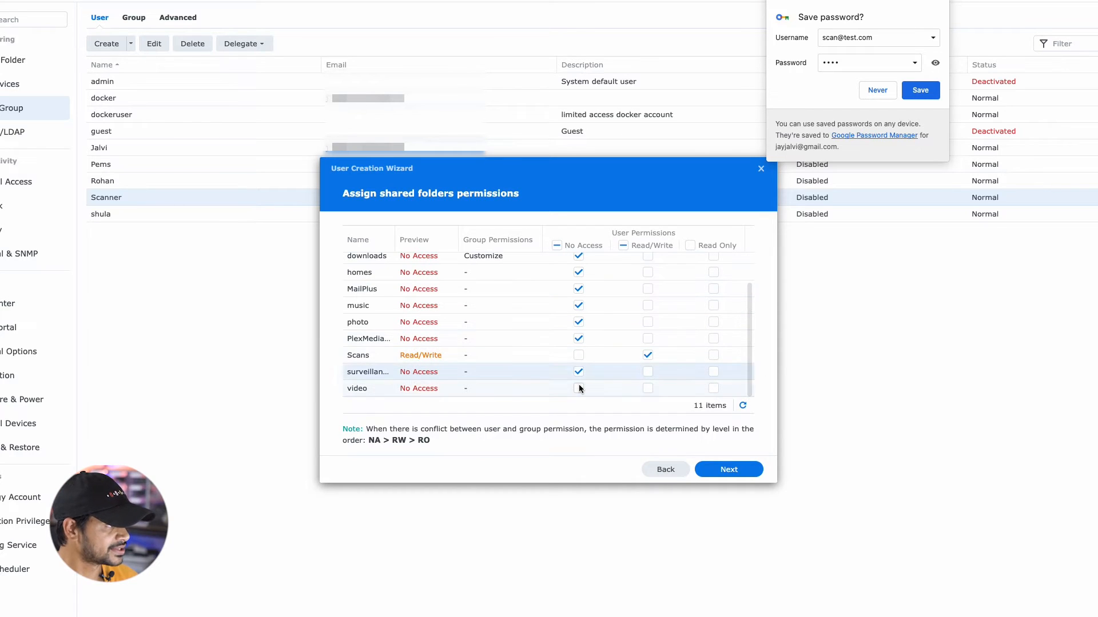
pyautogui.click(727, 469)
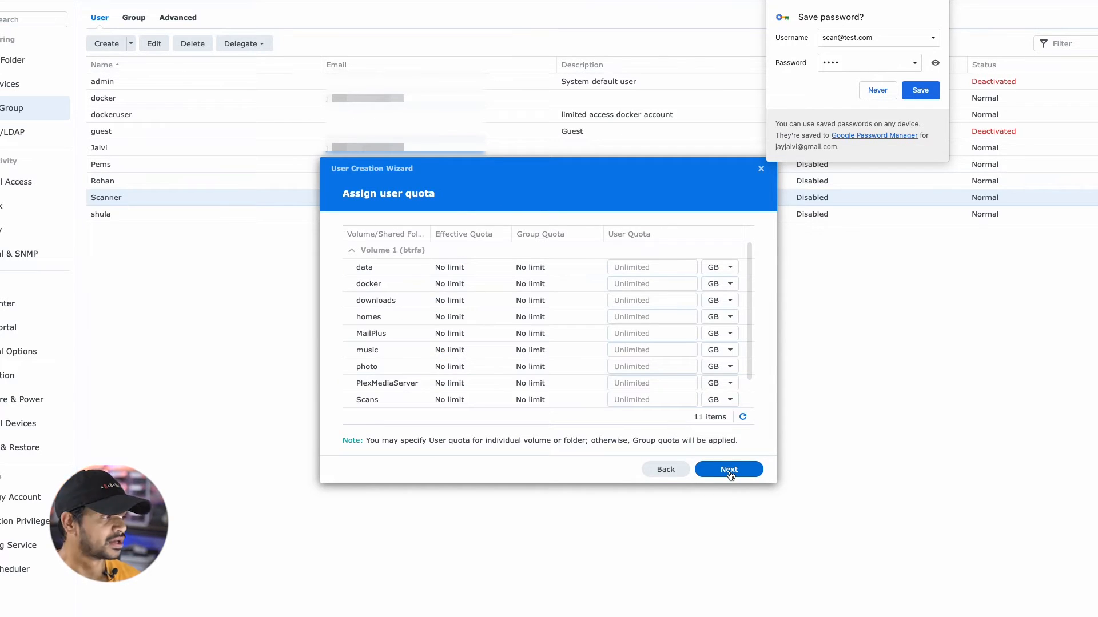
# Skip the quota step and allow FTP and SFTP applications for the new user.
pyautogui.click(727, 469)
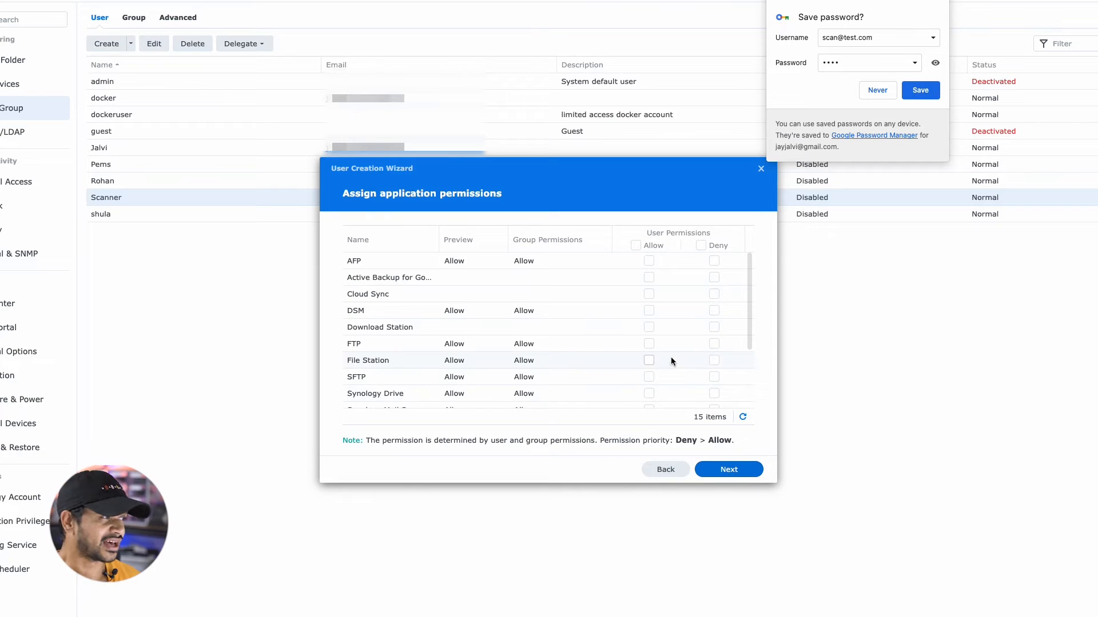
pyautogui.moveTo(639, 327)
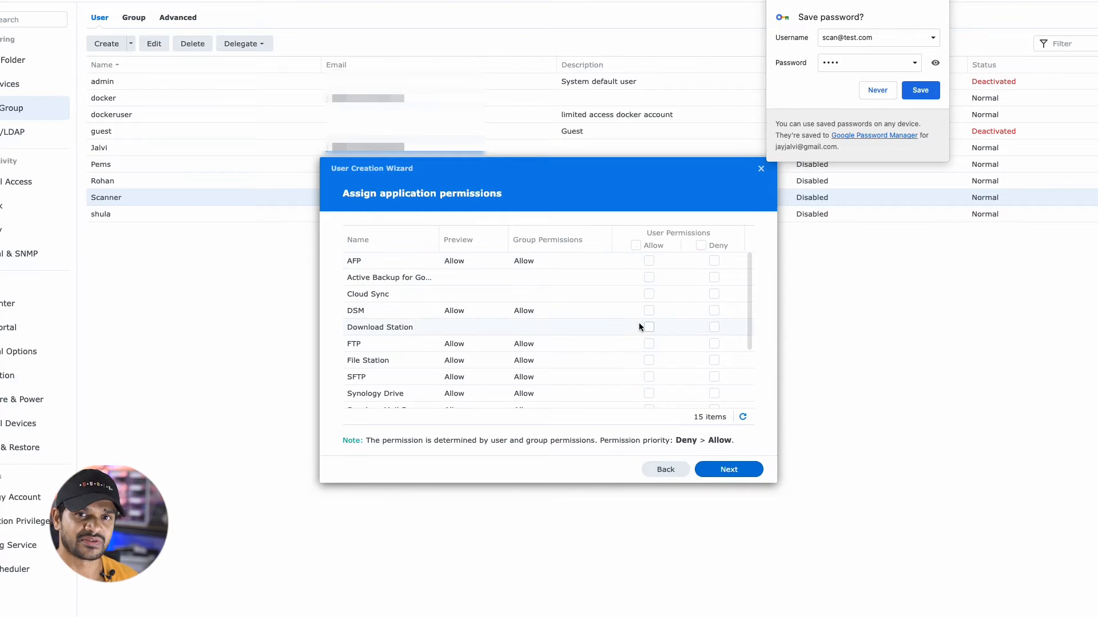
pyautogui.click(648, 344)
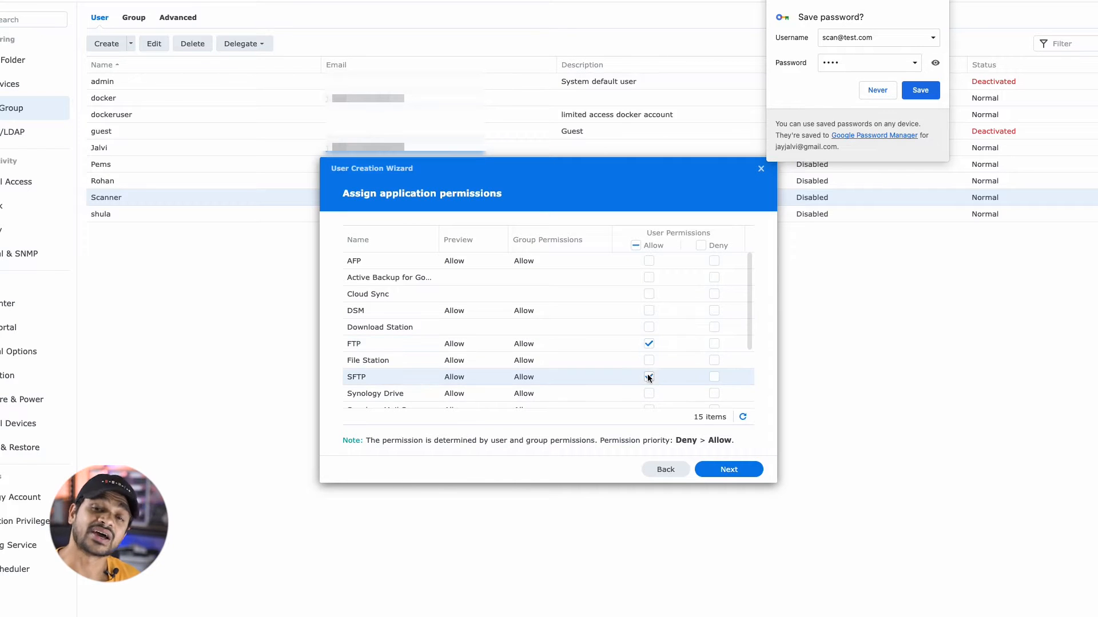
pyautogui.click(648, 377)
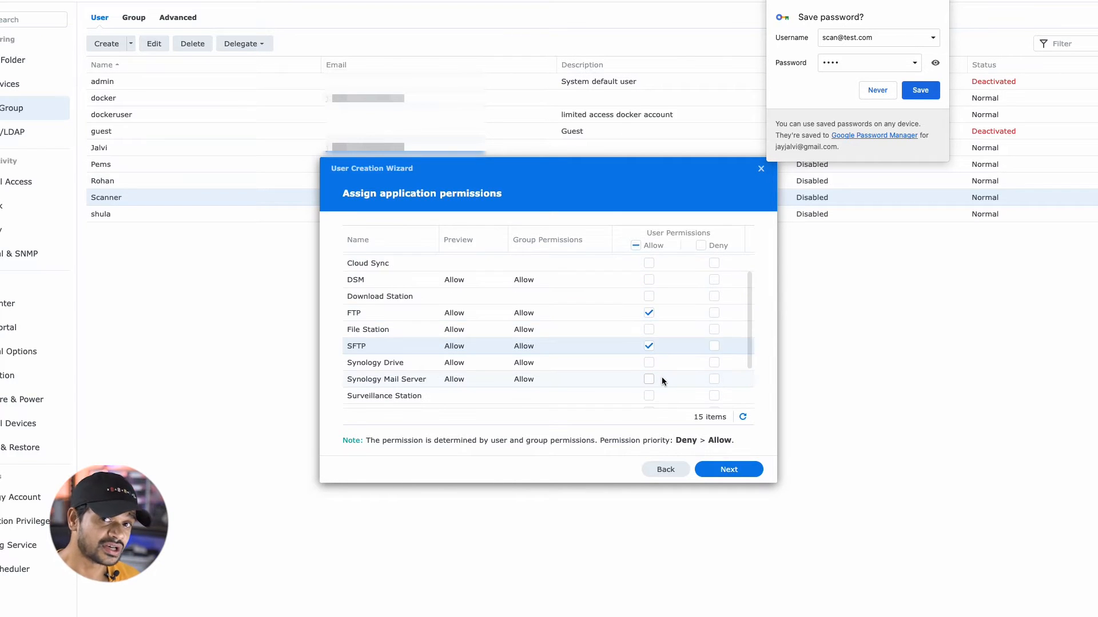
pyautogui.click(700, 245)
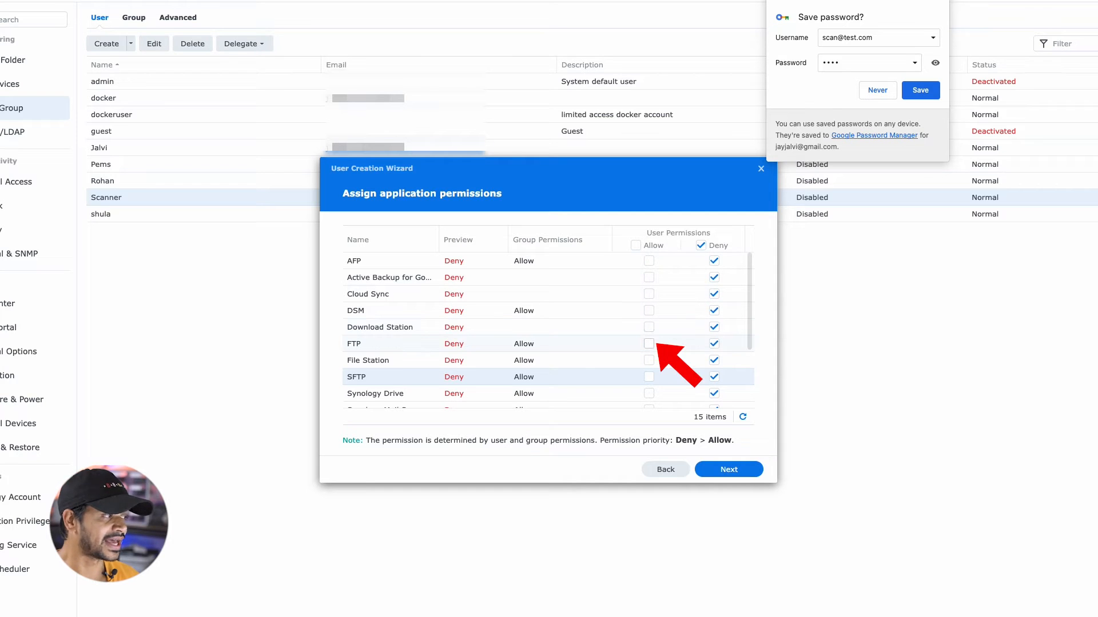
pyautogui.click(648, 343)
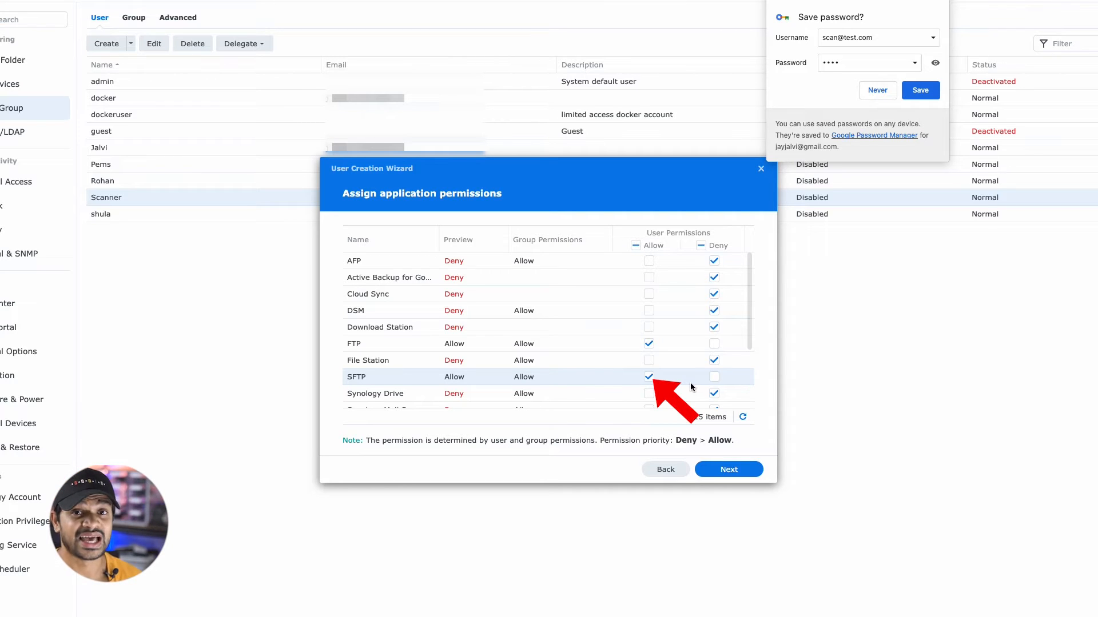
pyautogui.click(648, 377)
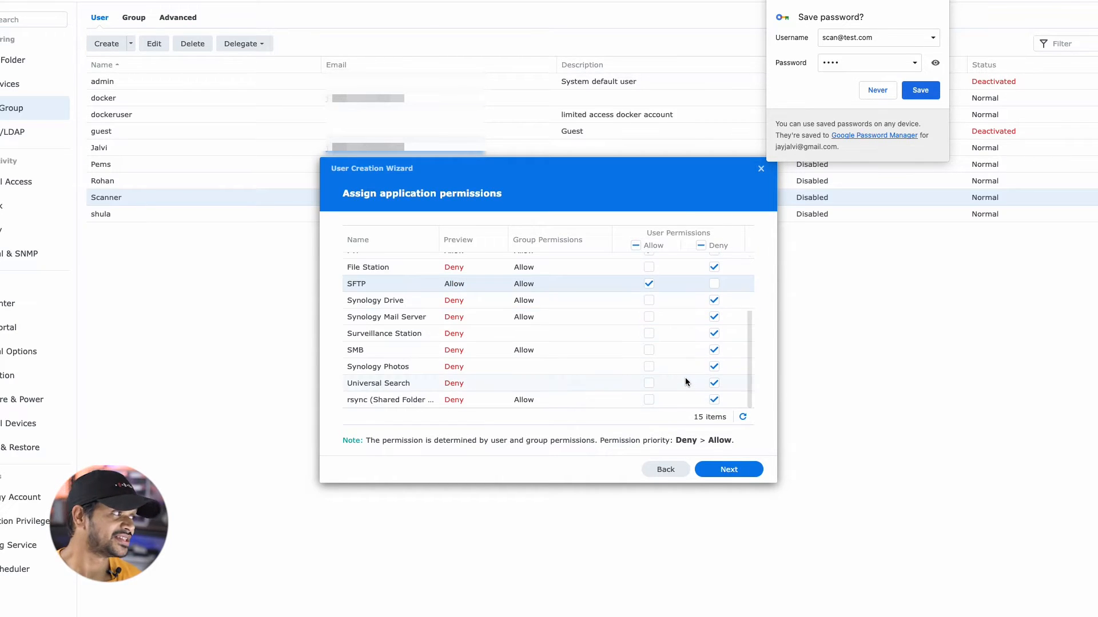
# Pass Speed Limit, review the Confirm settings summary, and finish the scanner user.
pyautogui.click(728, 469)
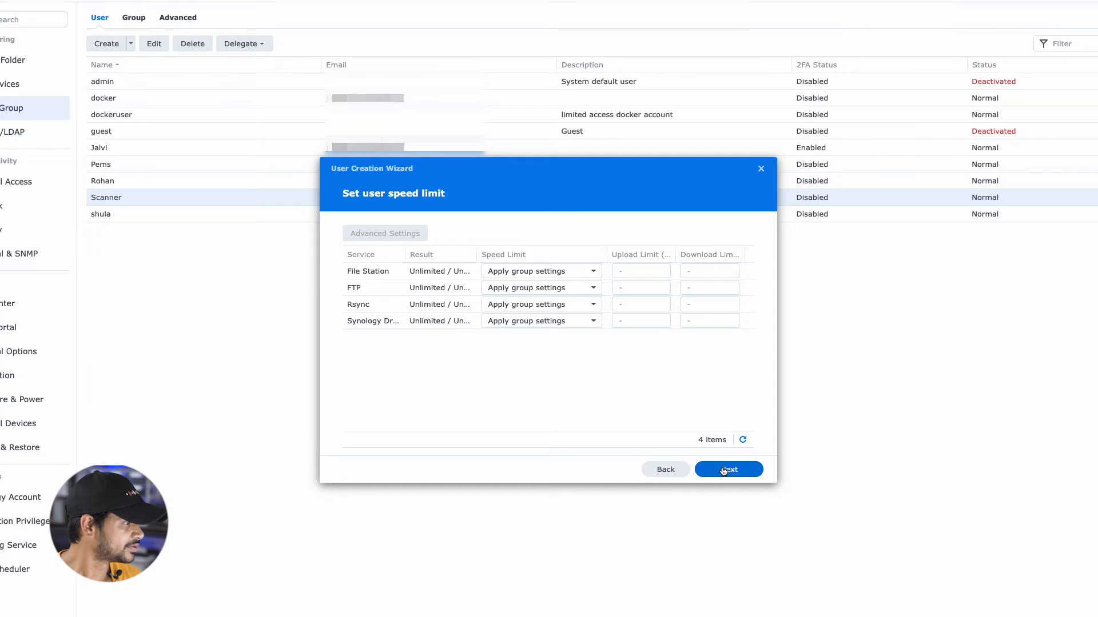
pyautogui.click(728, 469)
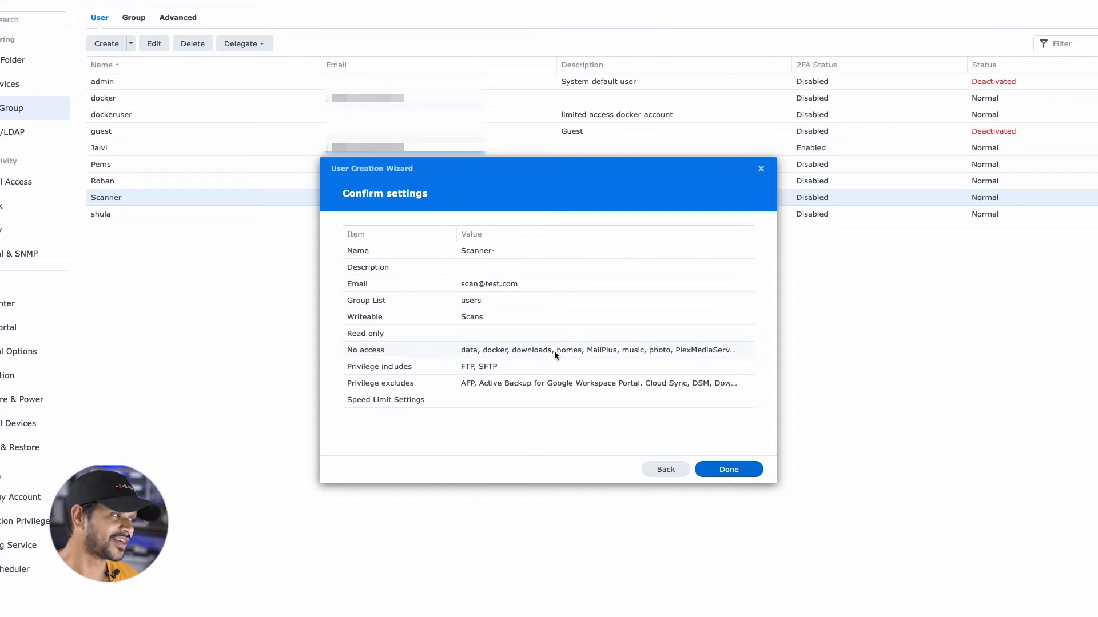
pyautogui.moveTo(493, 268)
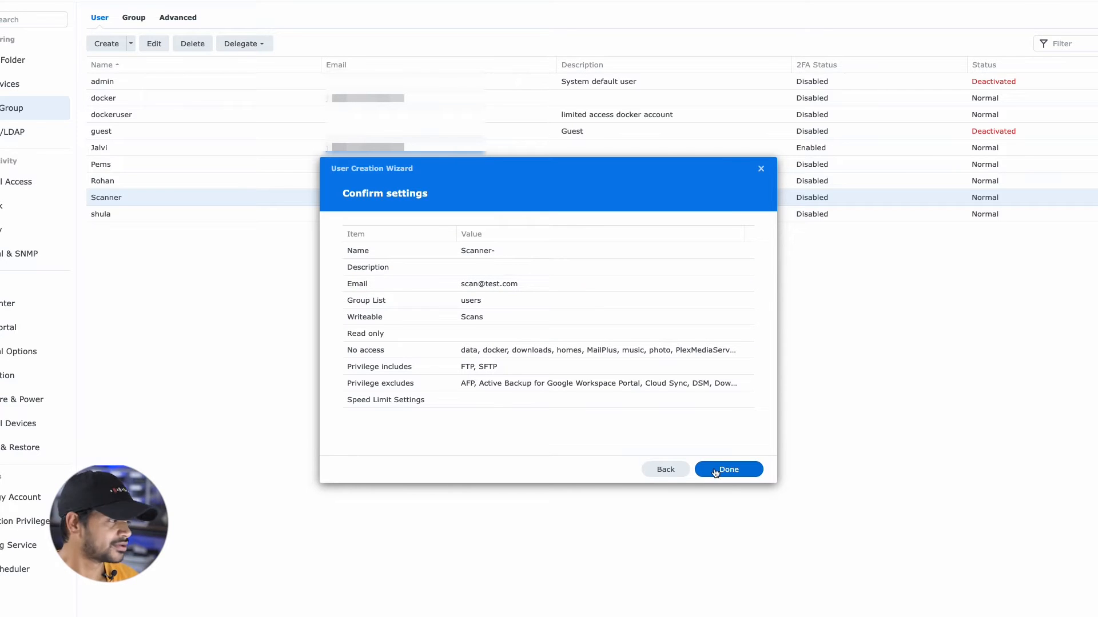
pyautogui.click(727, 469)
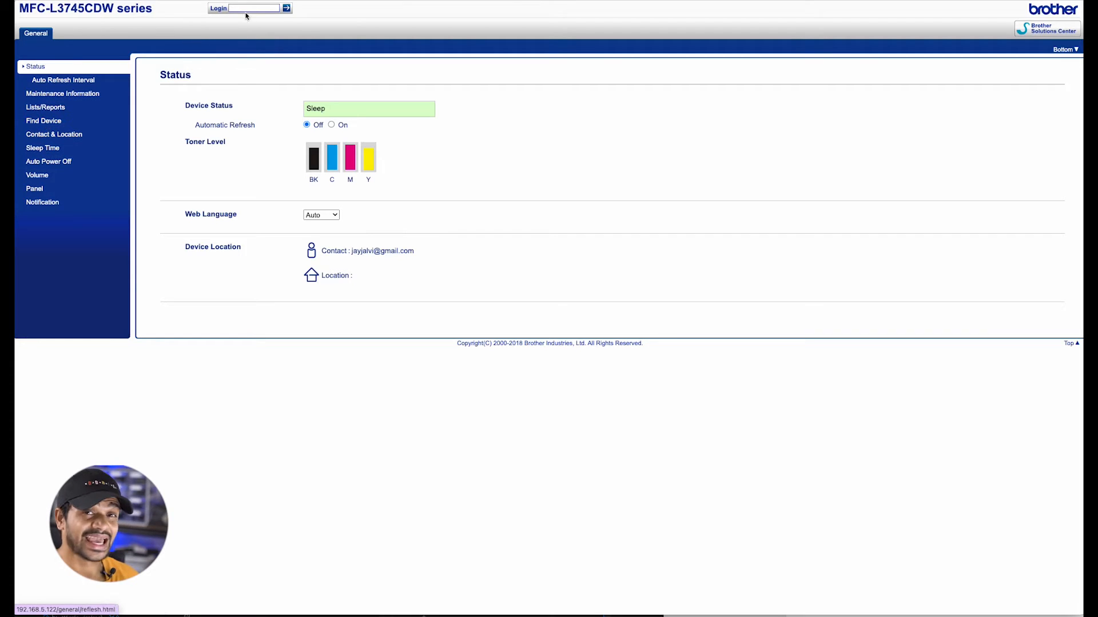
# Log in to the printer's web page with a Chrome-saved password, which is rejected.
pyautogui.click(253, 8)
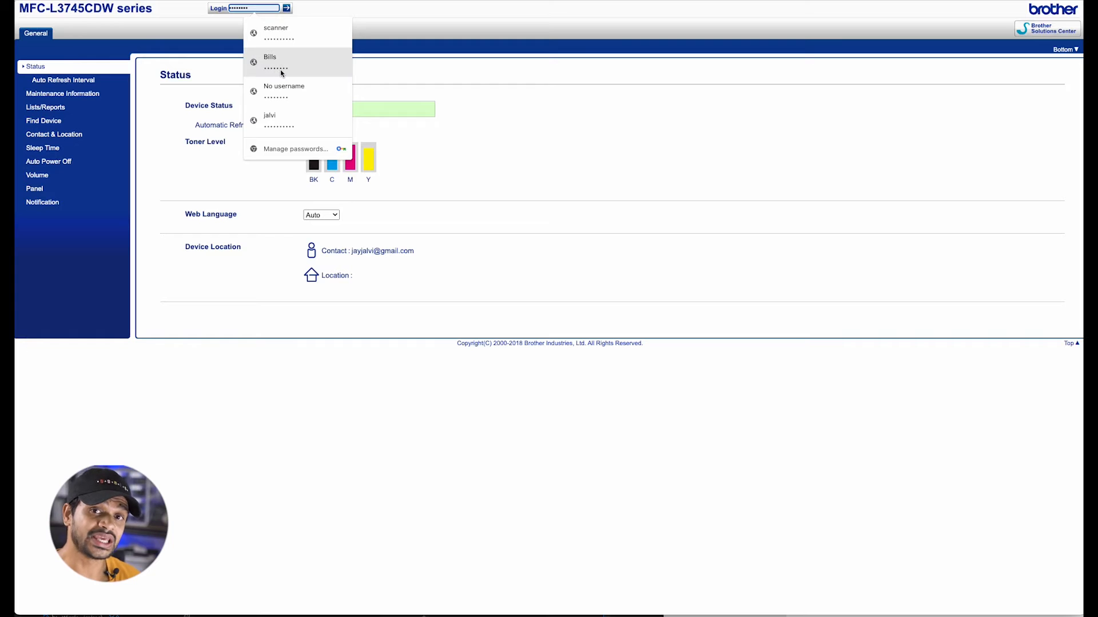
pyautogui.click(286, 8)
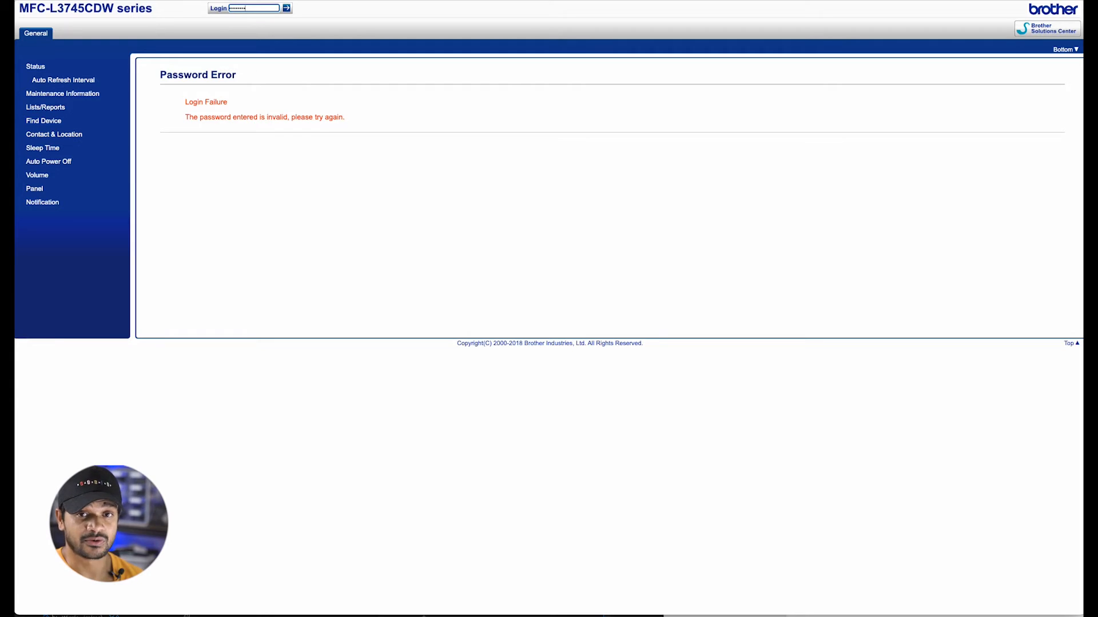
# Log in successfully and open the Scan to FTP settings form for Profile 5.
pyautogui.click(286, 7)
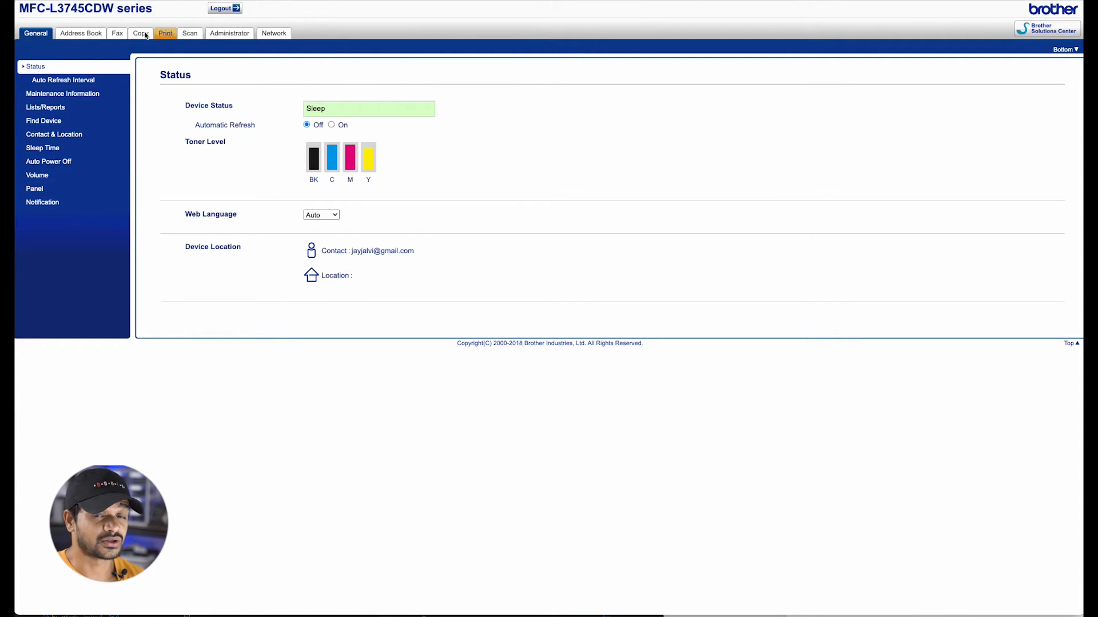
pyautogui.moveTo(230, 33)
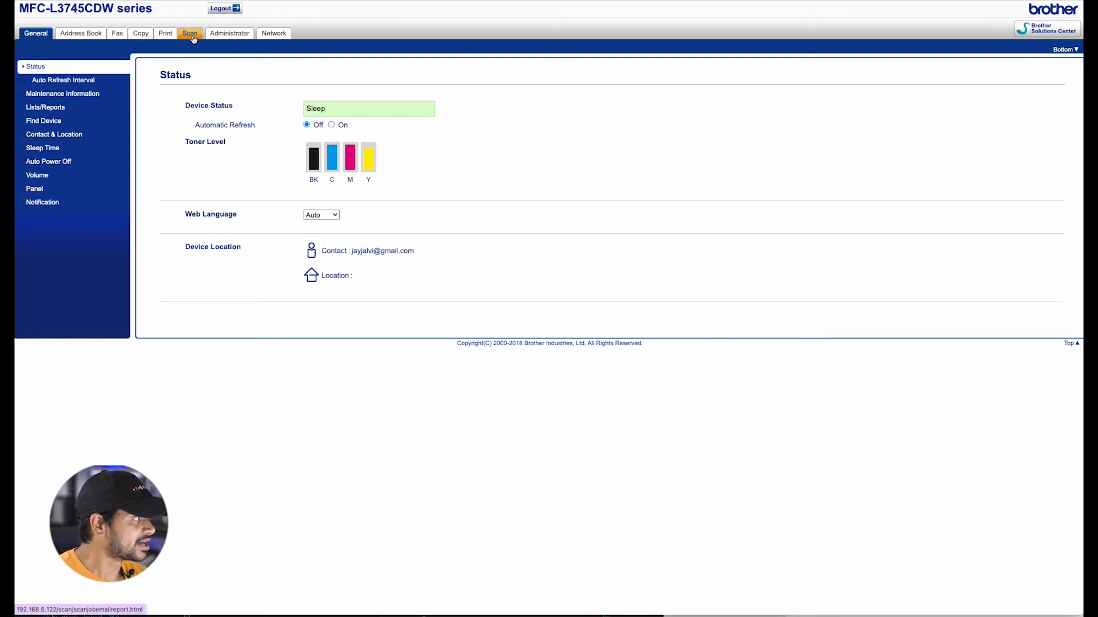
pyautogui.click(189, 33)
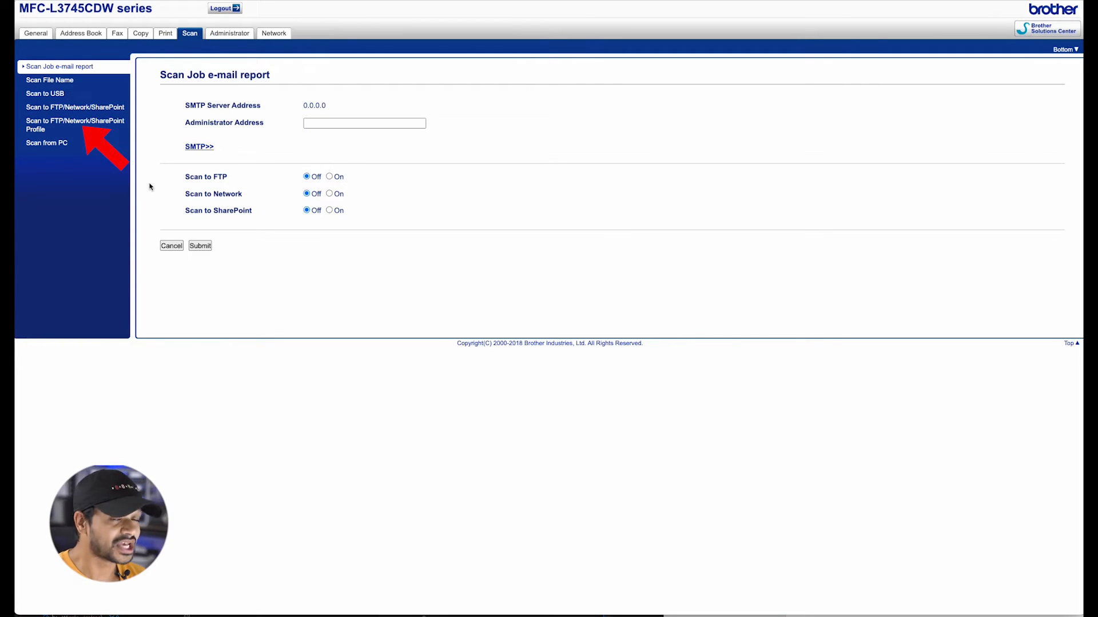
pyautogui.moveTo(75, 107)
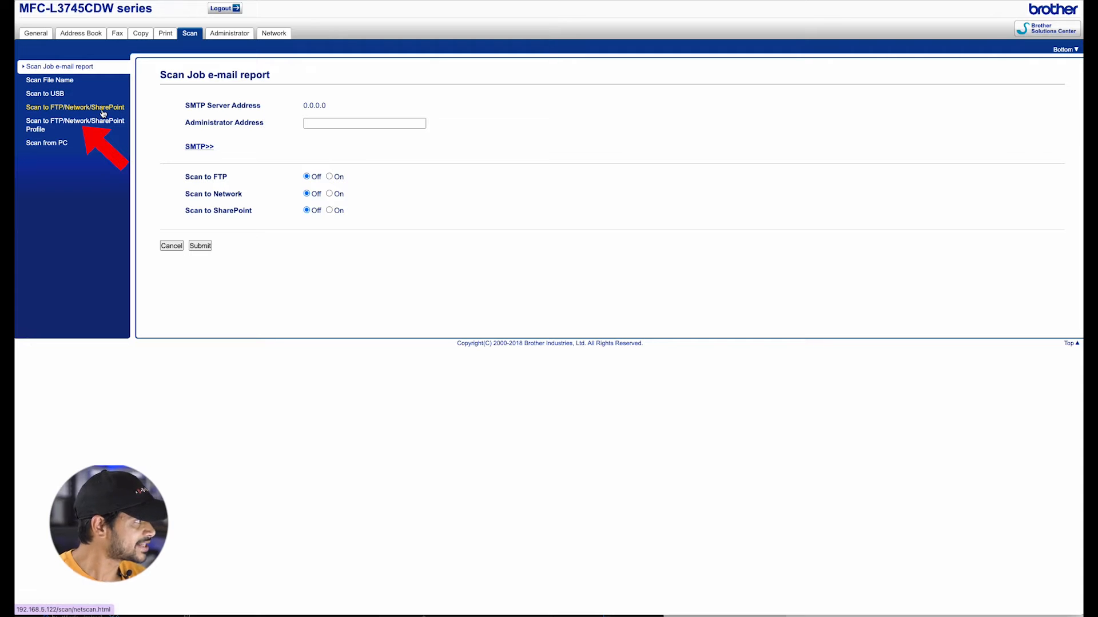
pyautogui.click(75, 107)
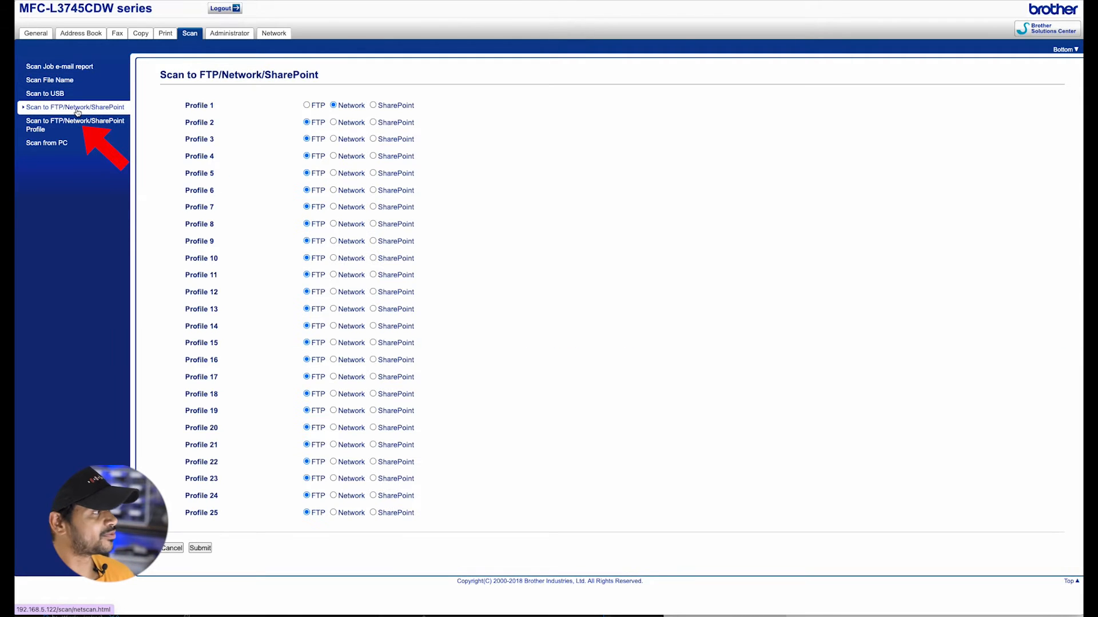
pyautogui.click(75, 125)
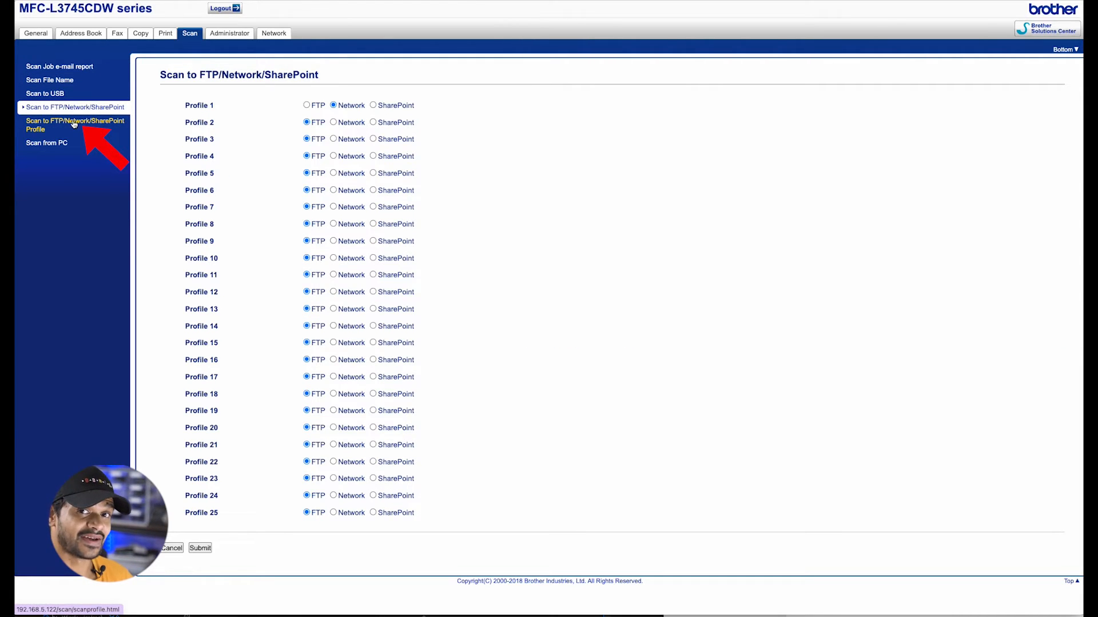
pyautogui.click(75, 124)
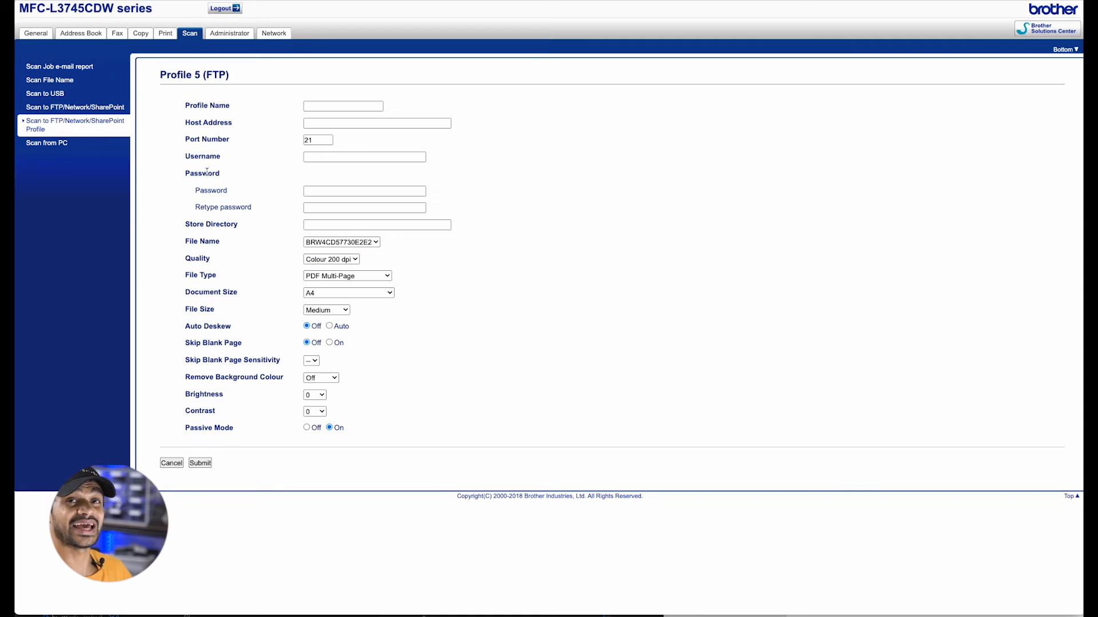
# Name Profile 5 'Test', set host 192.168.4.35, and keep port 21.
pyautogui.click(343, 105)
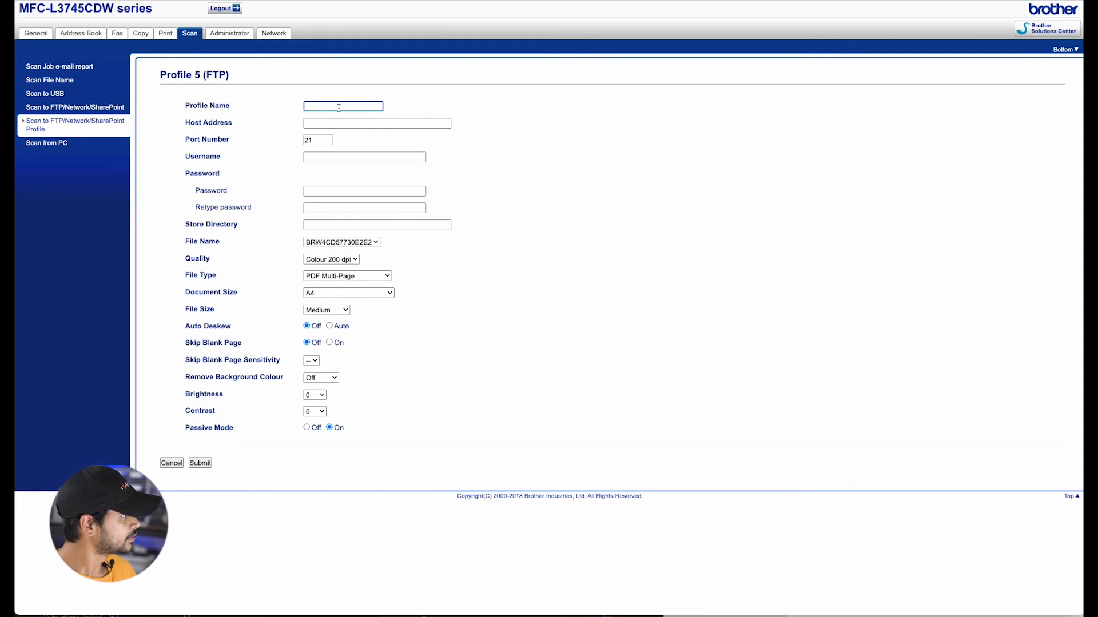
pyautogui.write('Test')
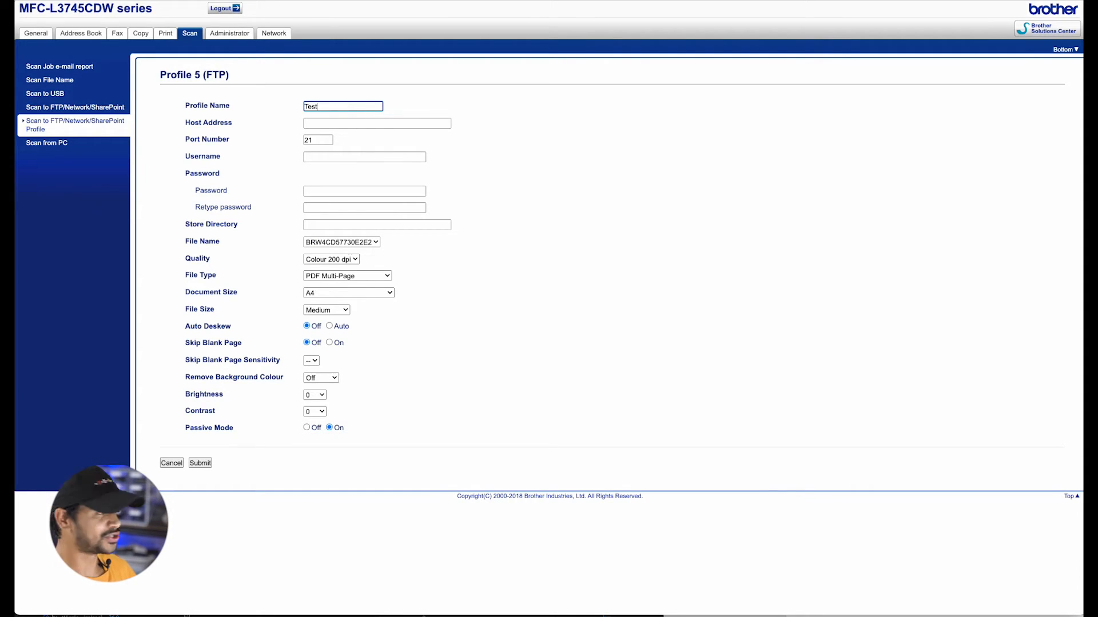
pyautogui.click(377, 122)
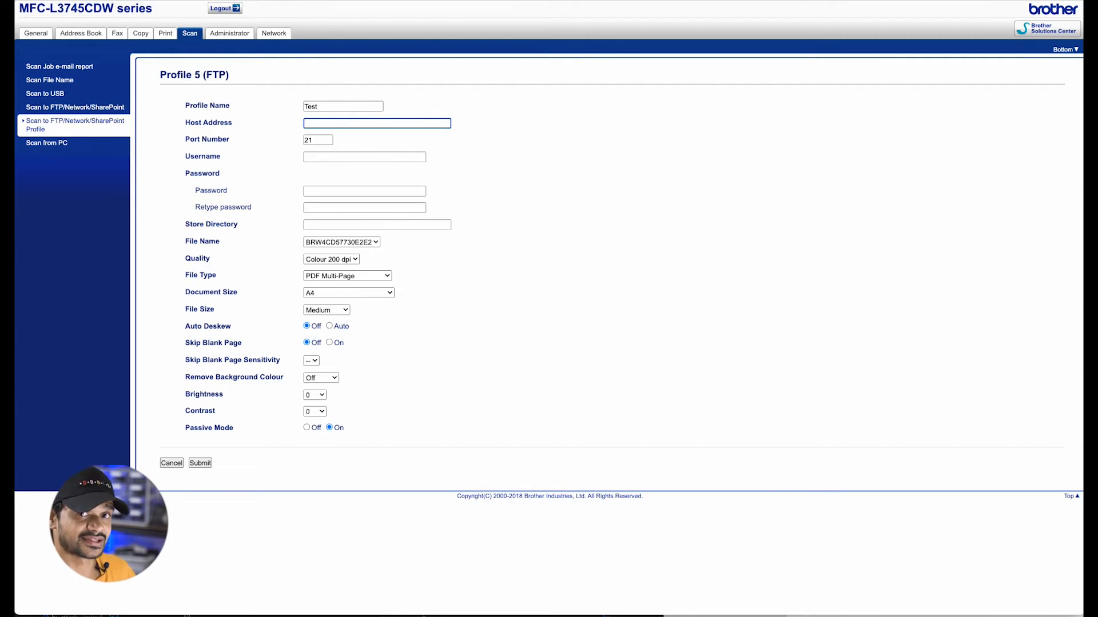
pyautogui.write('192')
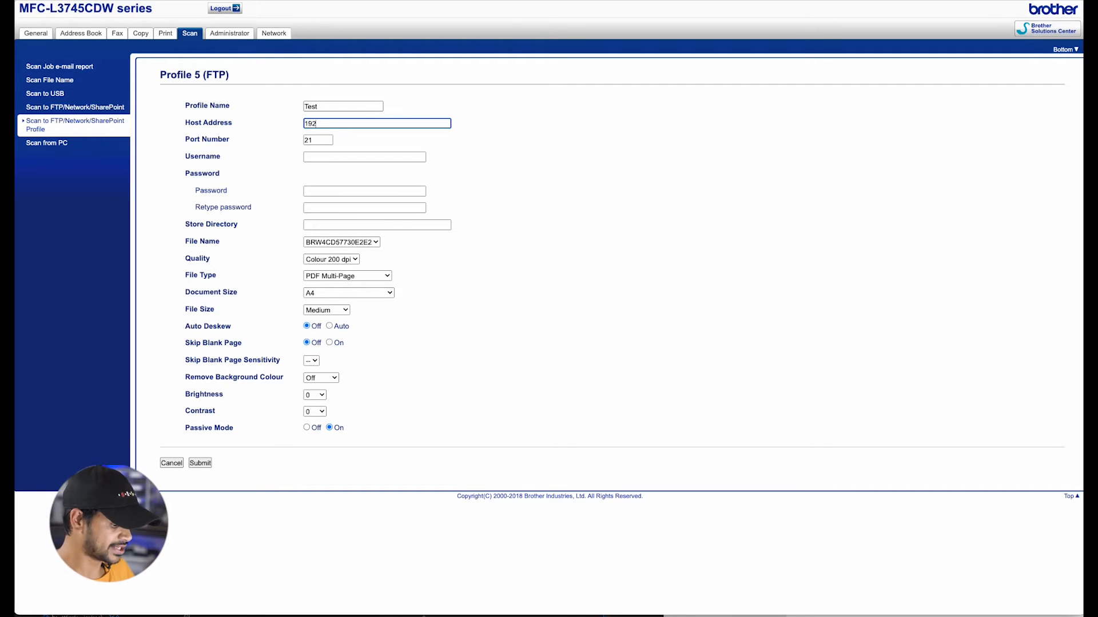
pyautogui.write('.168.4.35')
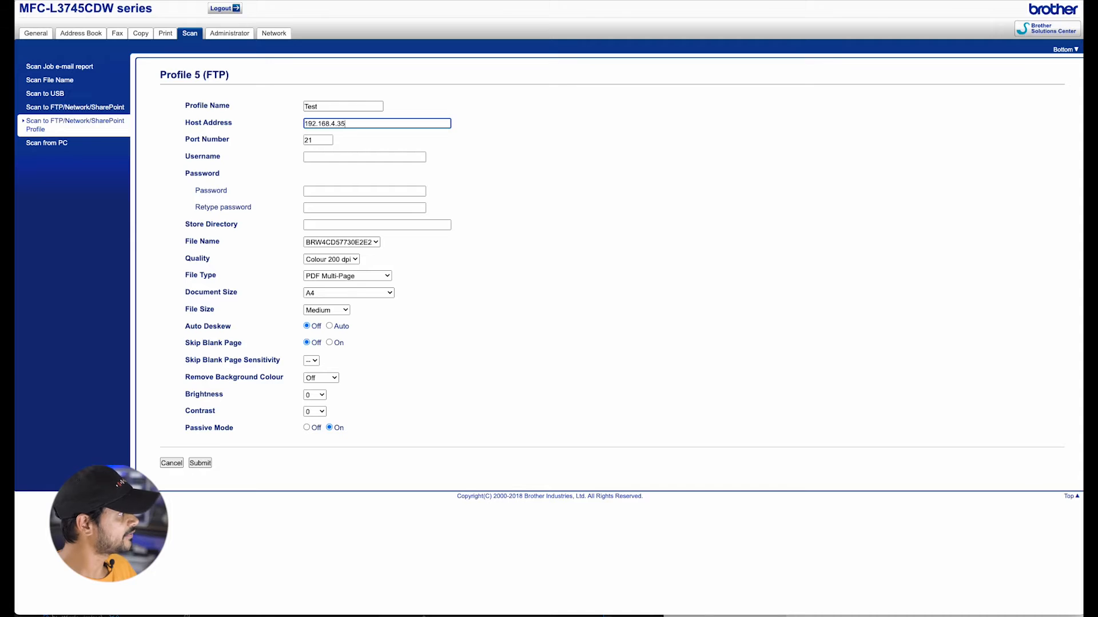
pyautogui.click(318, 140)
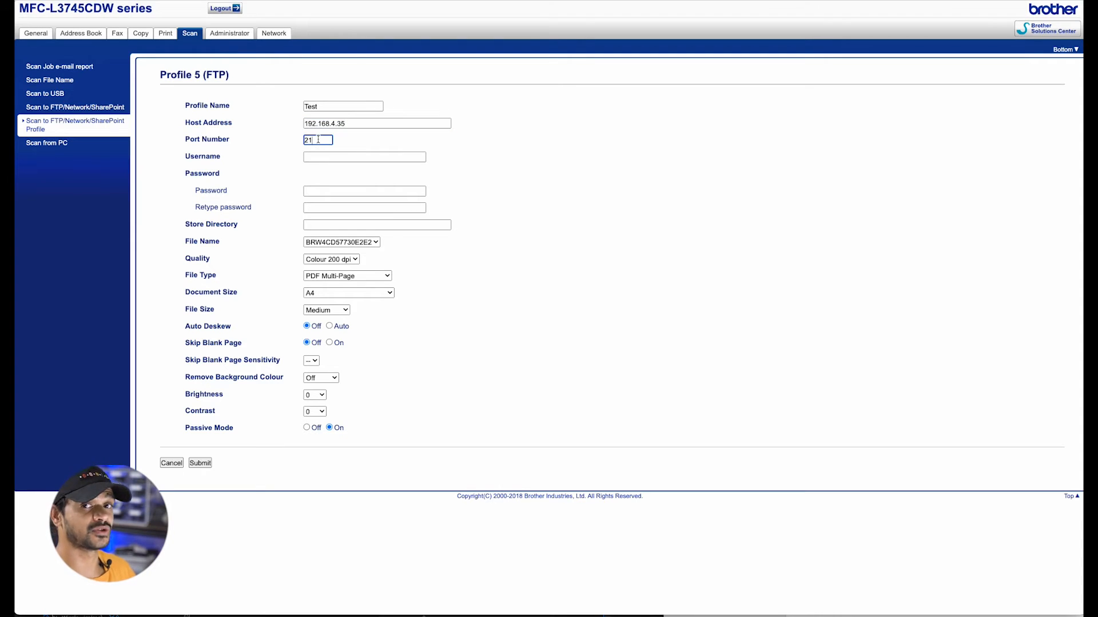
# Autofill username 'scanner' and fill both password fields.
pyautogui.click(364, 156)
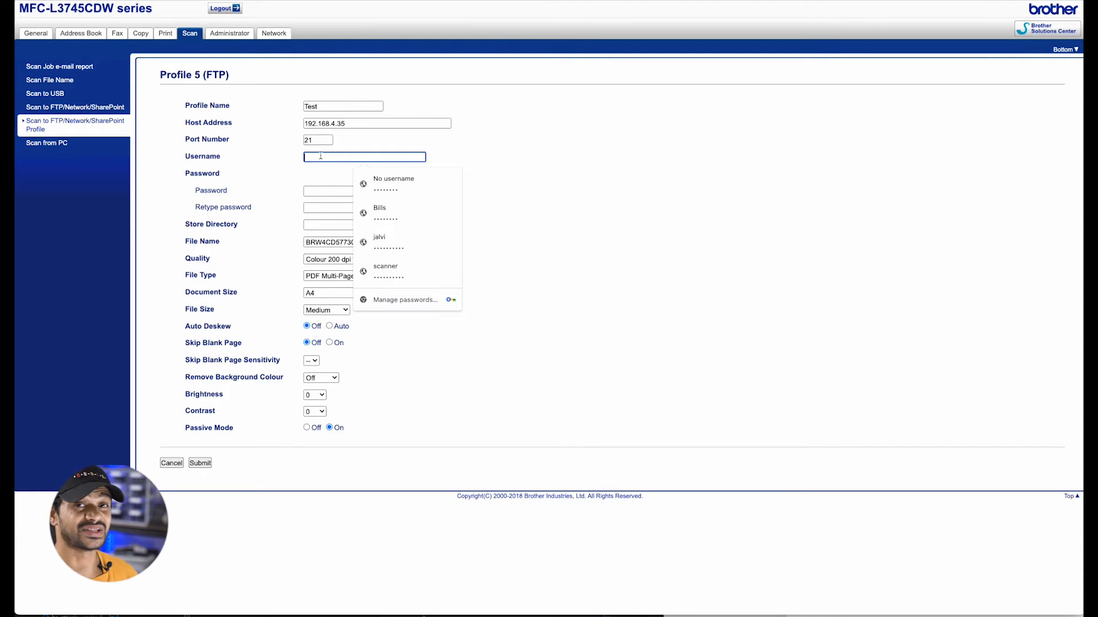
pyautogui.click(385, 269)
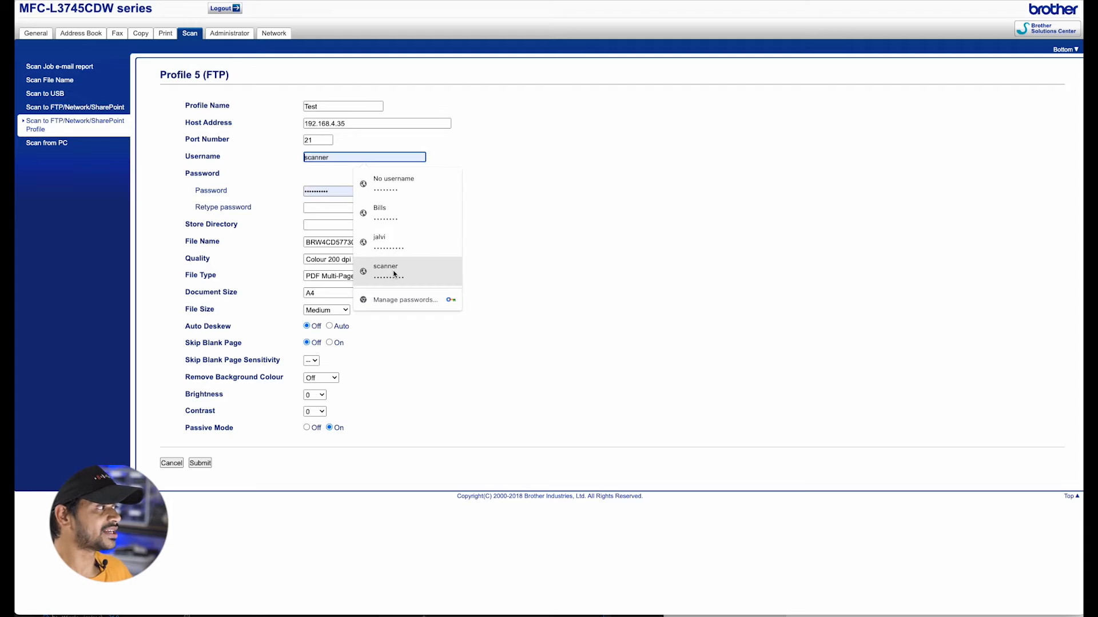
pyautogui.click(385, 269)
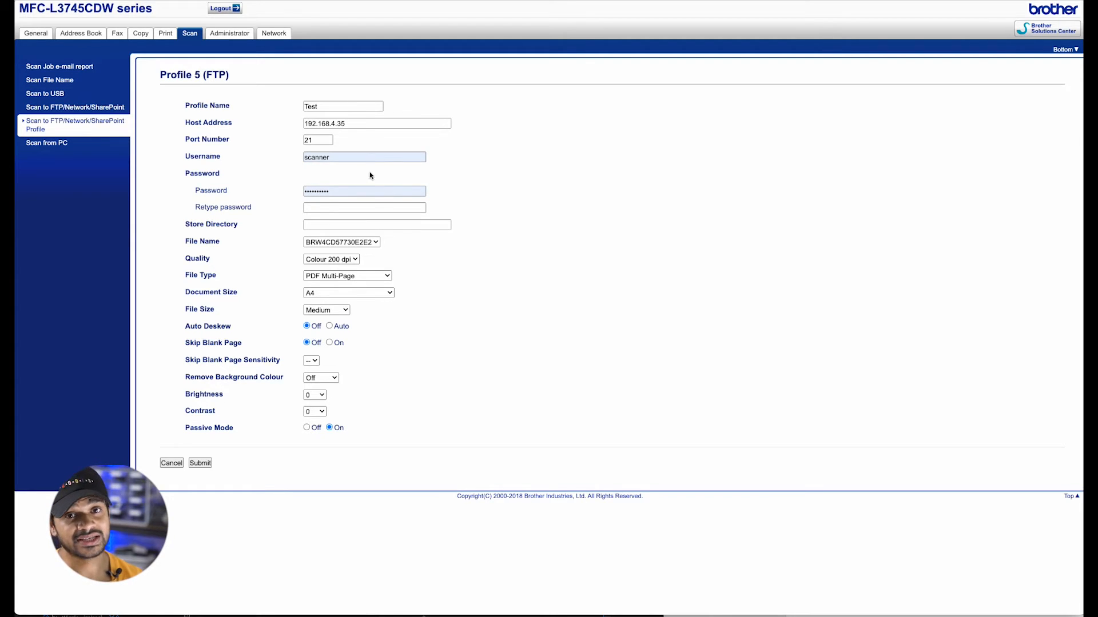
pyautogui.click(364, 207)
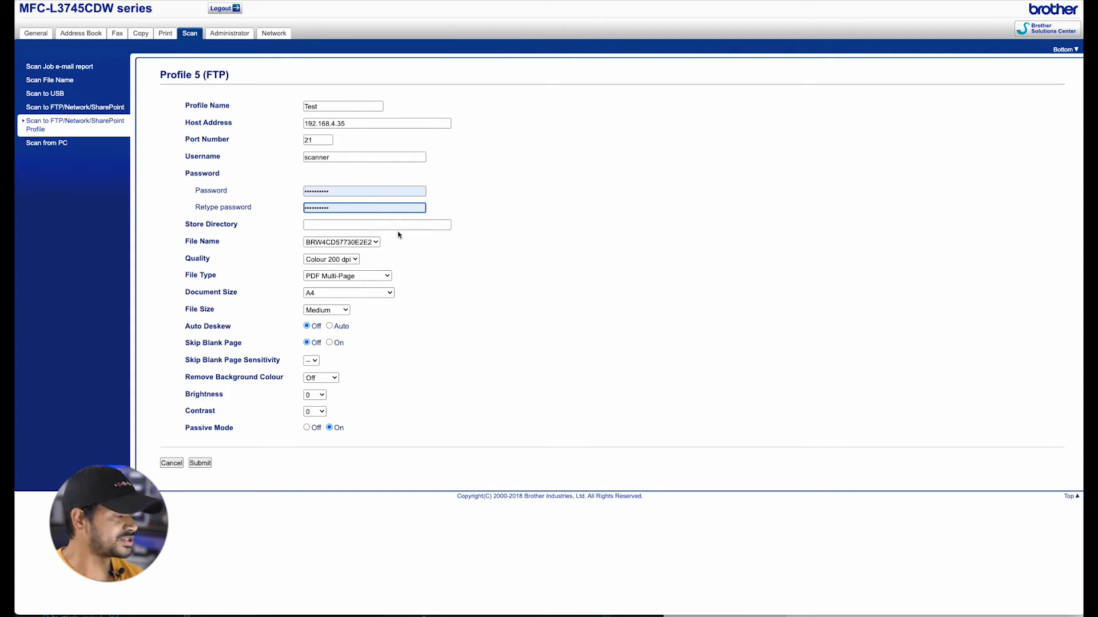
pyautogui.click(377, 224)
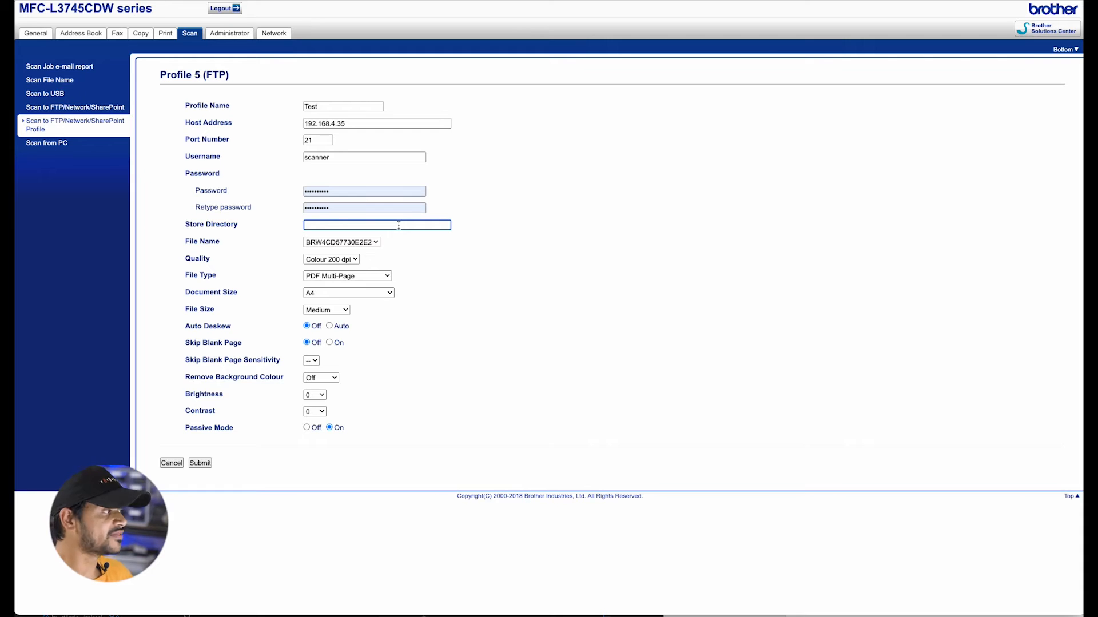
# Set Store Directory to Scans/Bills with Colour 200 dpi and PDF Multi-Page file type.
pyautogui.write('Scans/Bills')
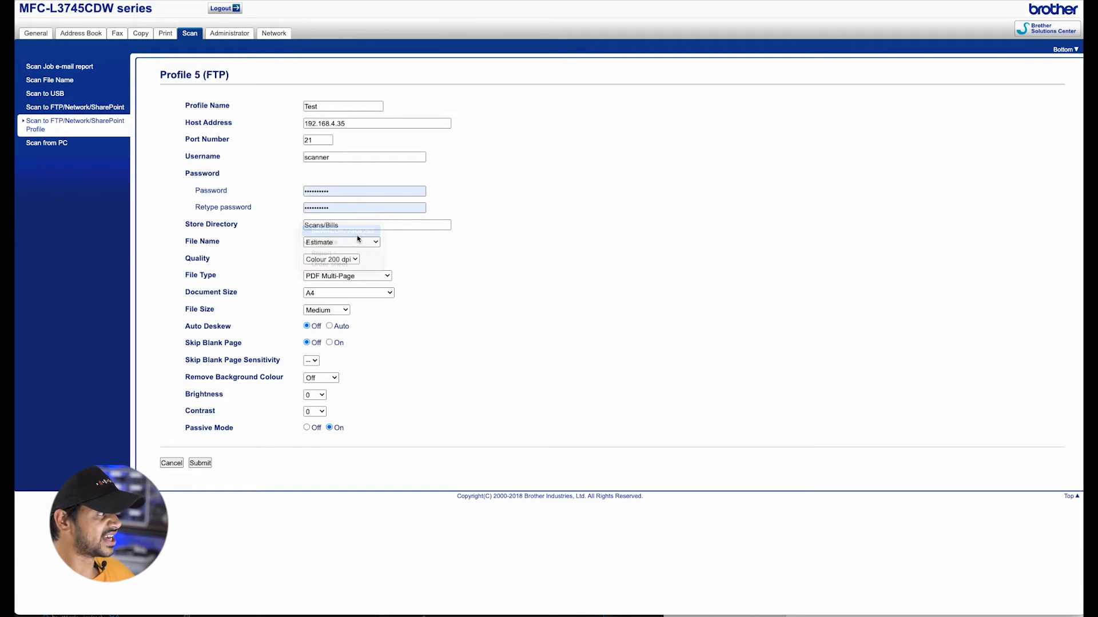
pyautogui.click(341, 241)
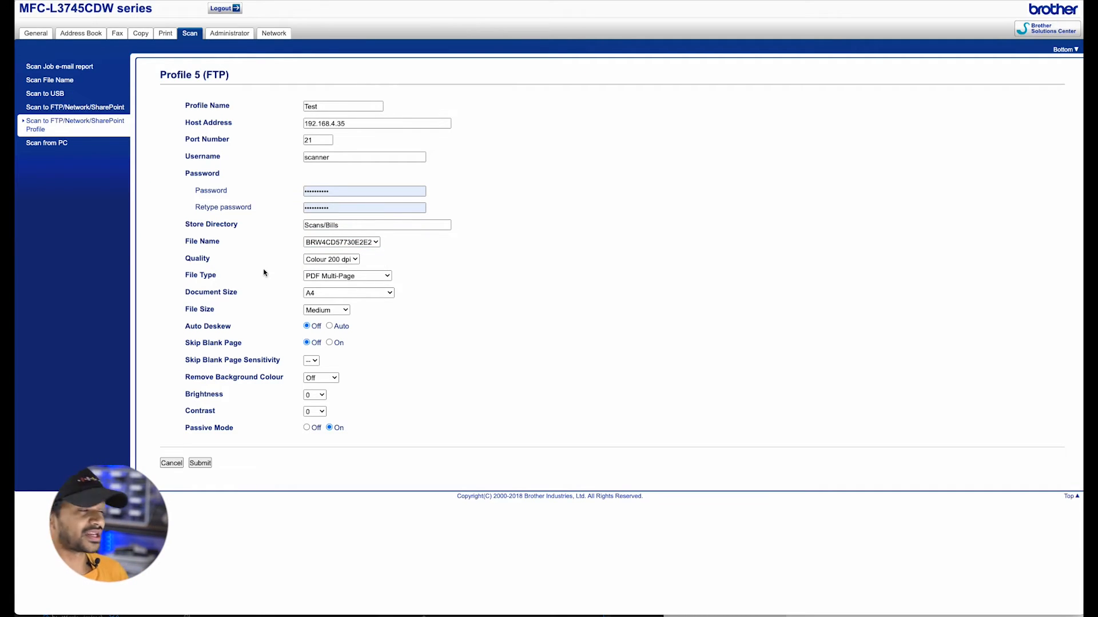
pyautogui.click(330, 258)
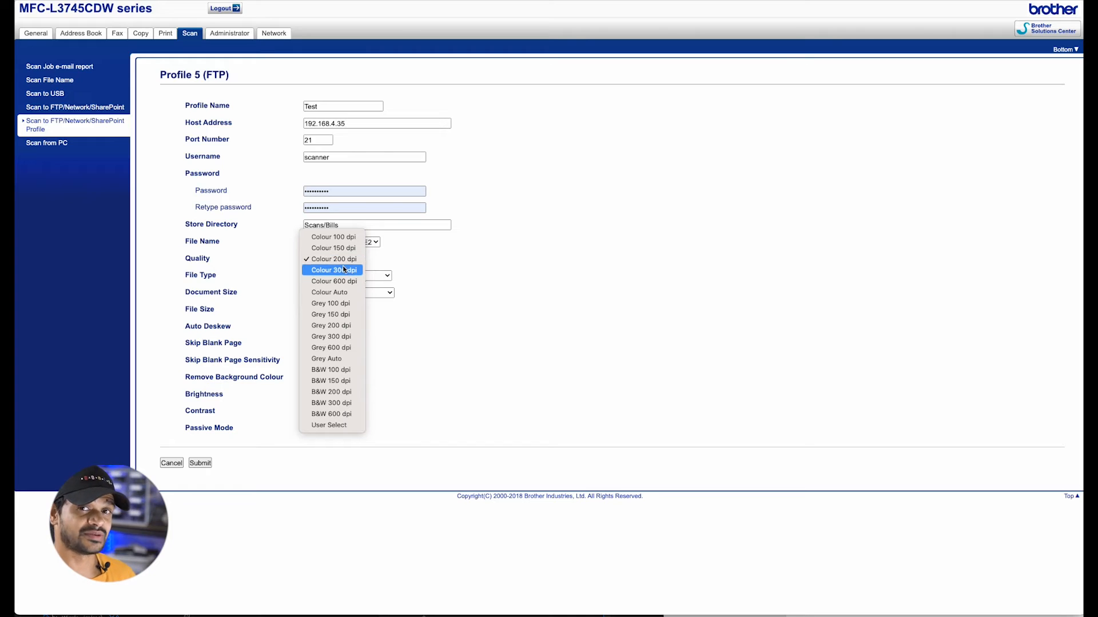
pyautogui.moveTo(333, 259)
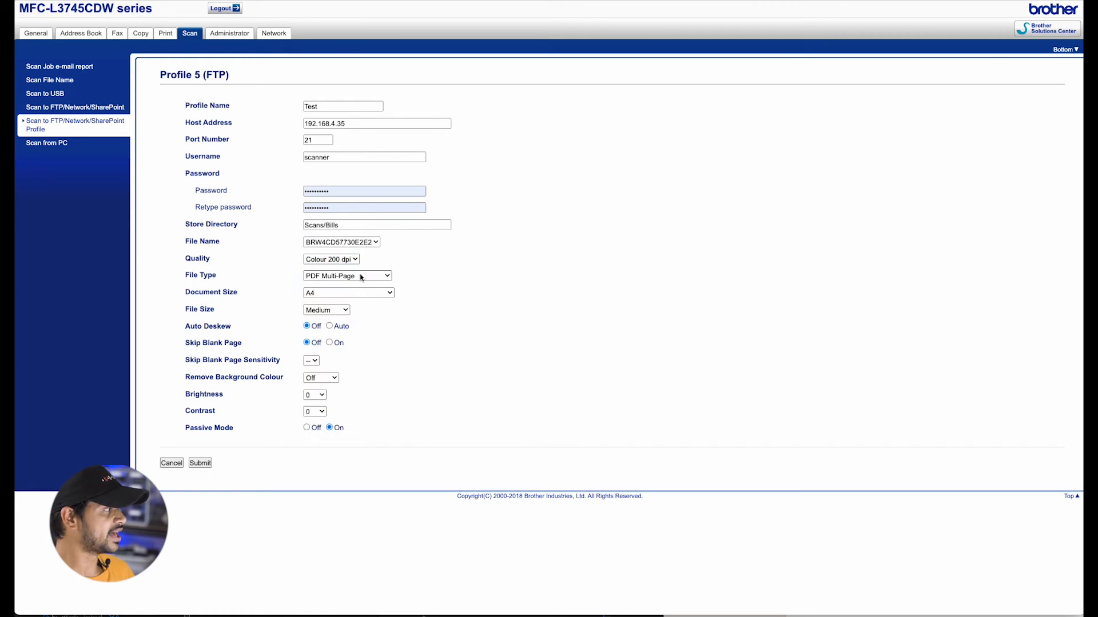
pyautogui.click(347, 275)
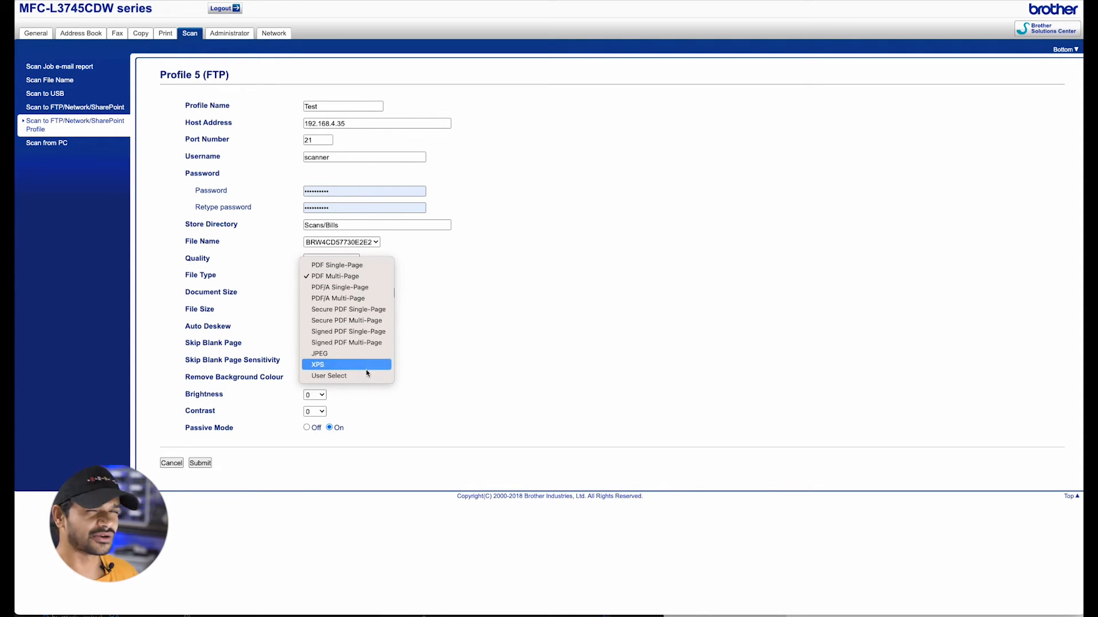
pyautogui.moveTo(334, 276)
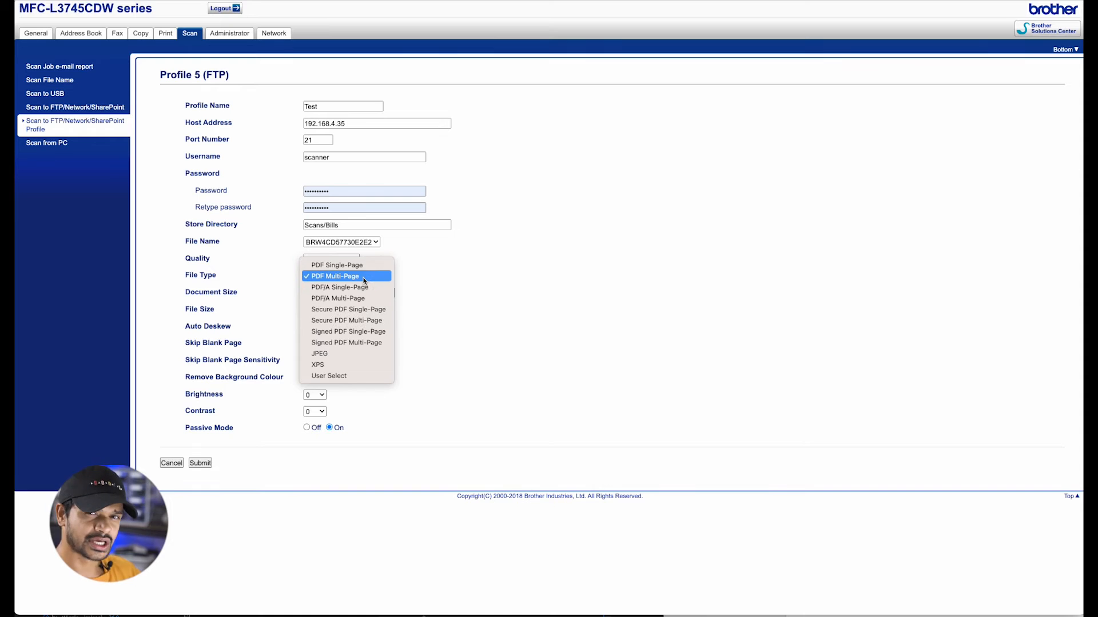
pyautogui.click(333, 275)
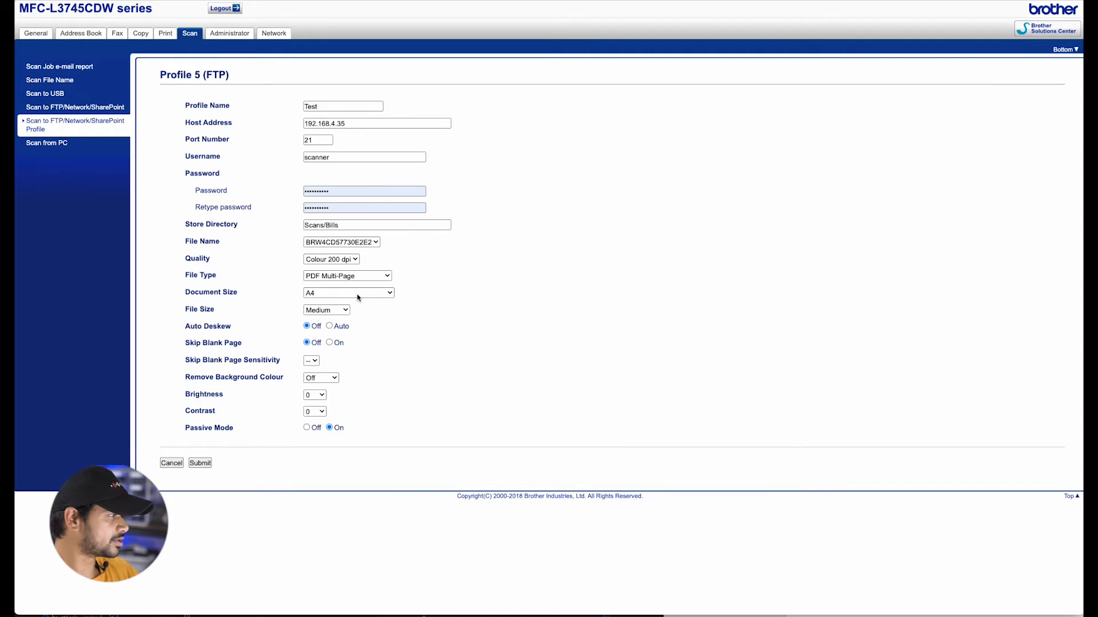
# Keep Medium file size with background removal off, and submit the profile.
pyautogui.click(348, 292)
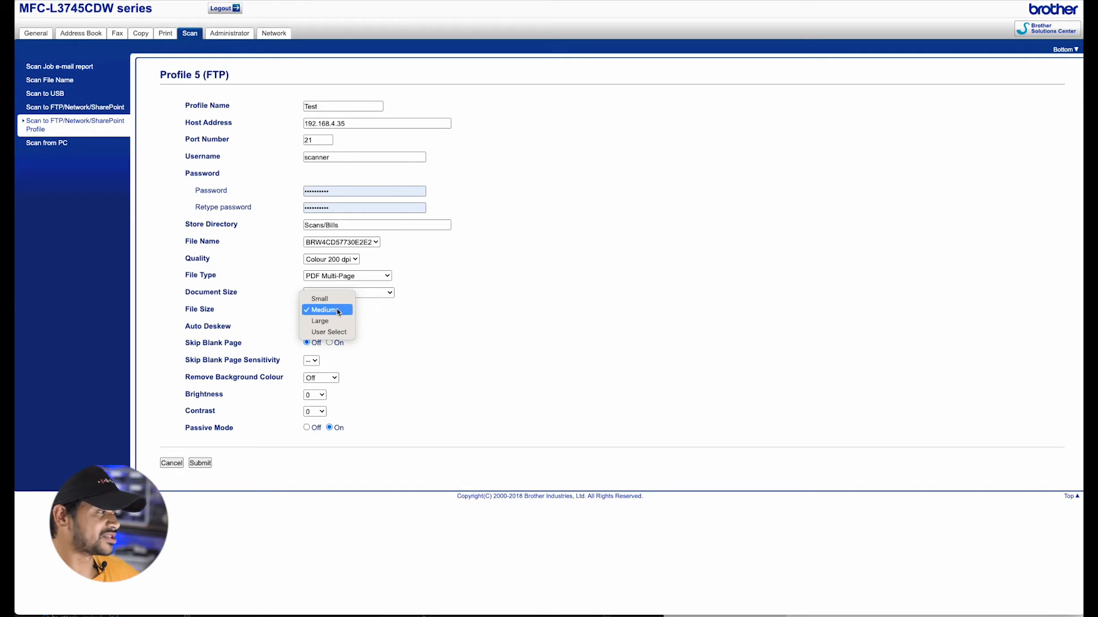
pyautogui.click(324, 309)
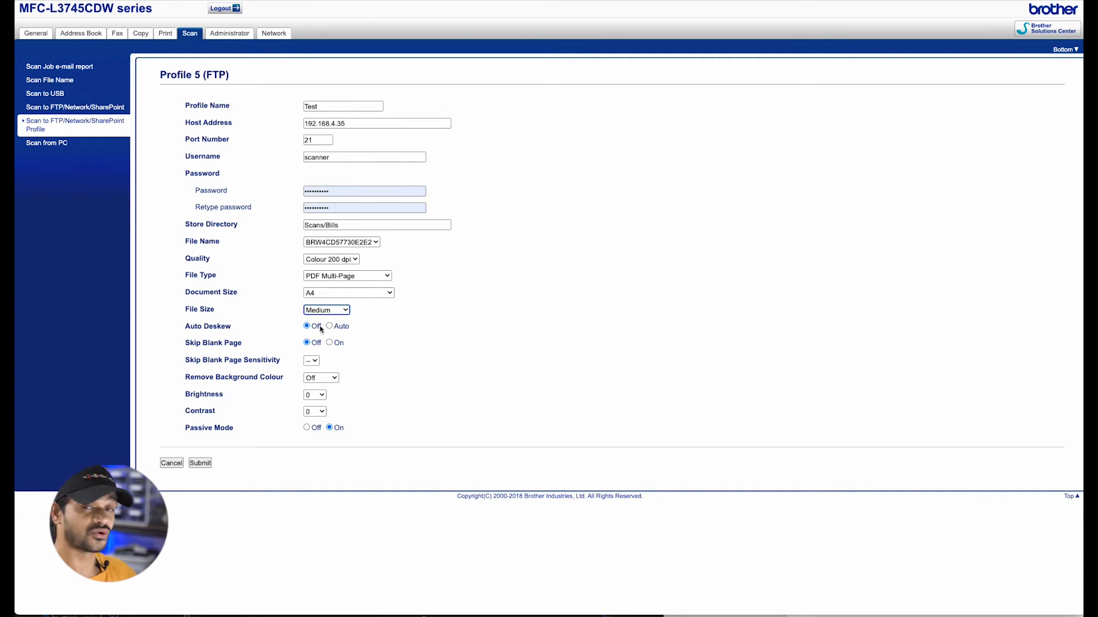
pyautogui.moveTo(334, 345)
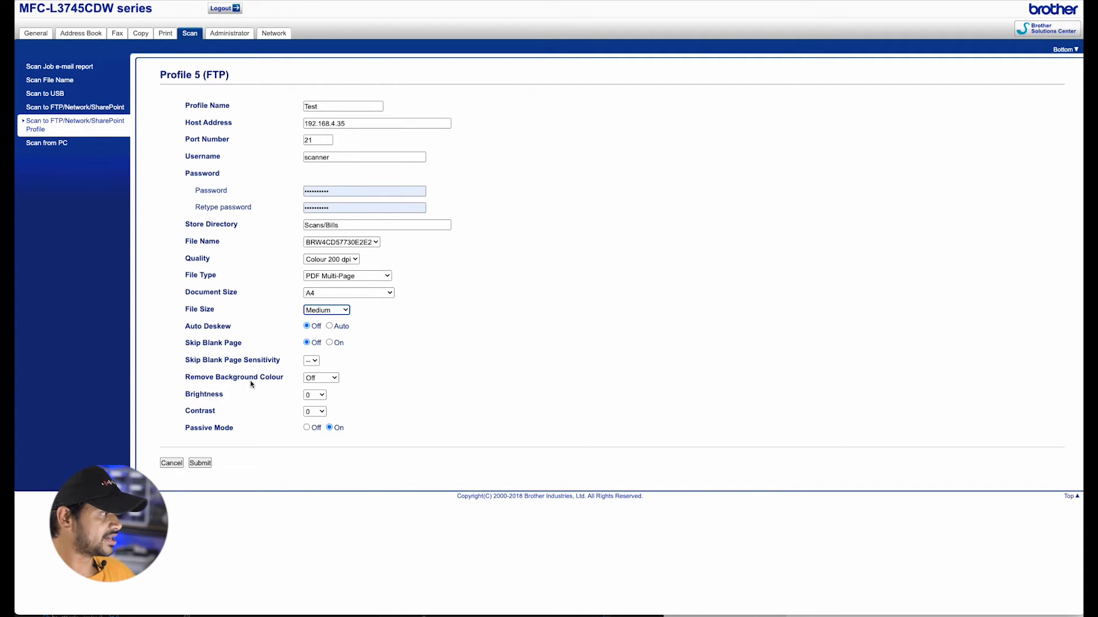
pyautogui.click(321, 377)
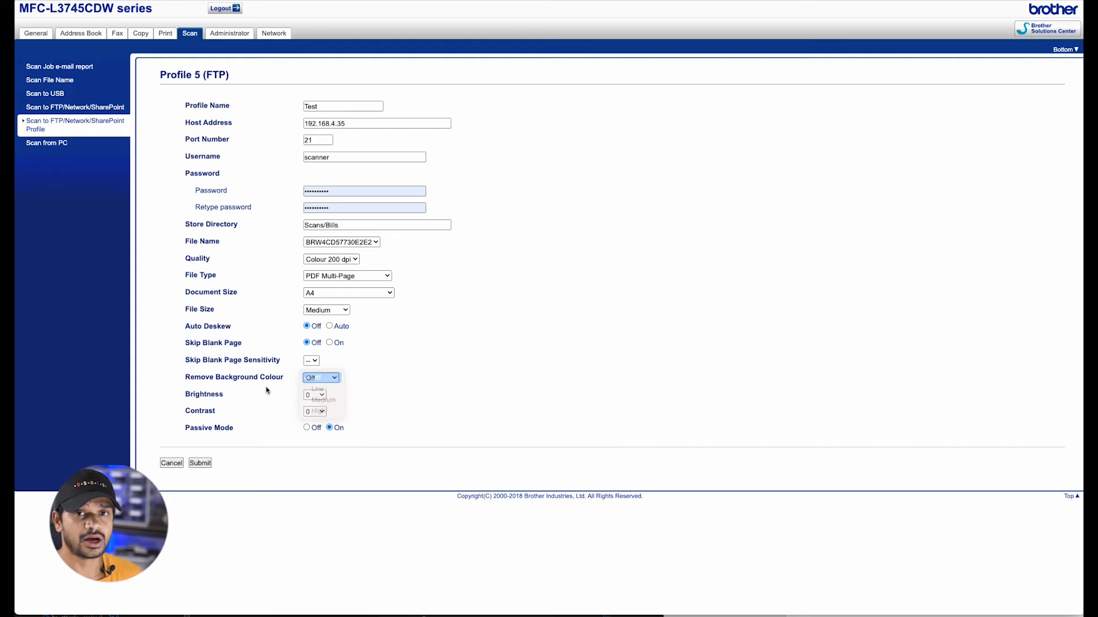
pyautogui.click(321, 378)
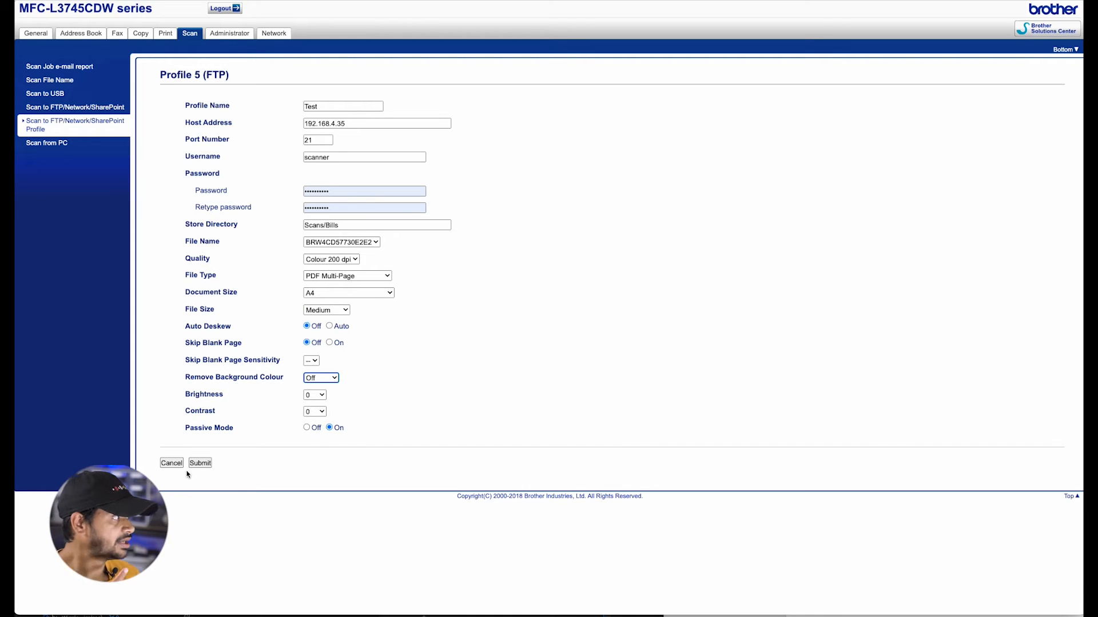
pyautogui.click(199, 463)
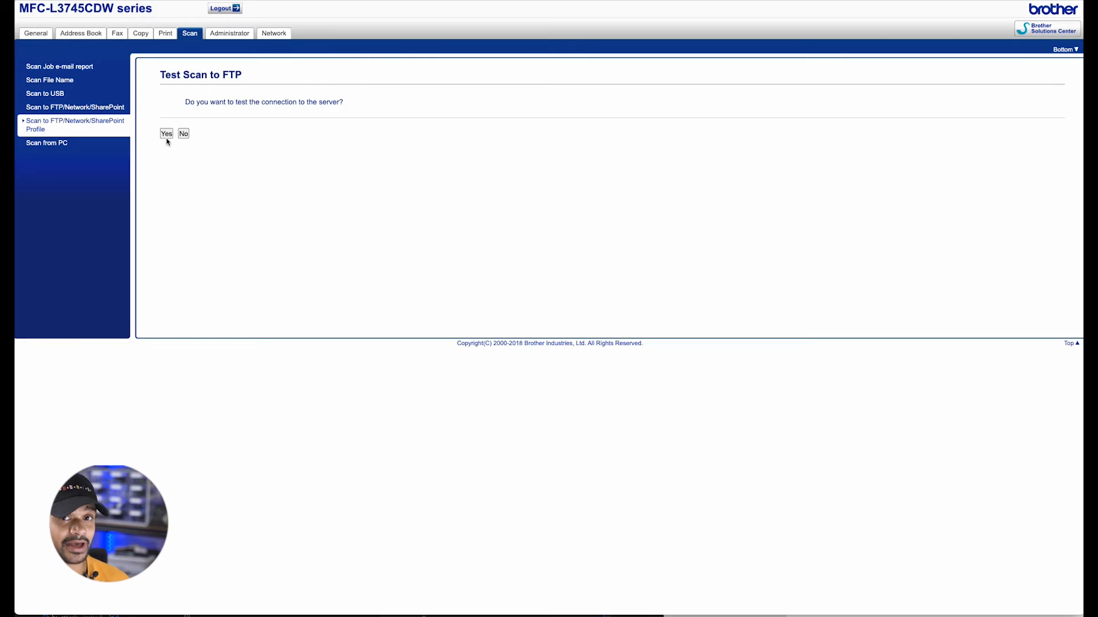
# Confirm the FTP connection test shows Test OK, resubmit, and dismiss Chrome's password popup.
pyautogui.click(166, 134)
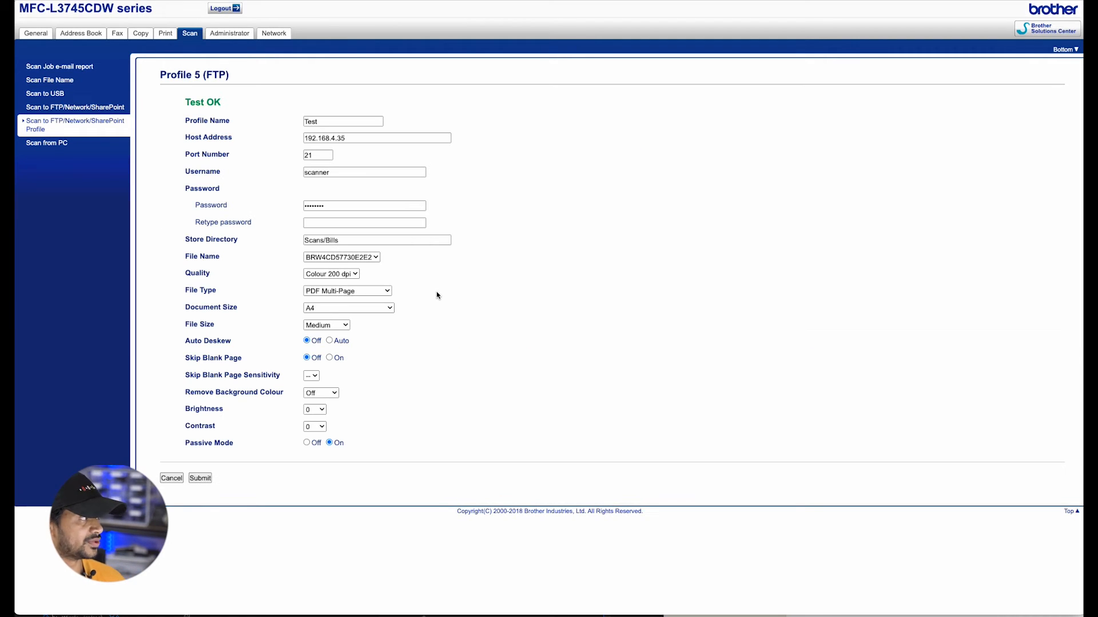
pyautogui.doubleClick(202, 103)
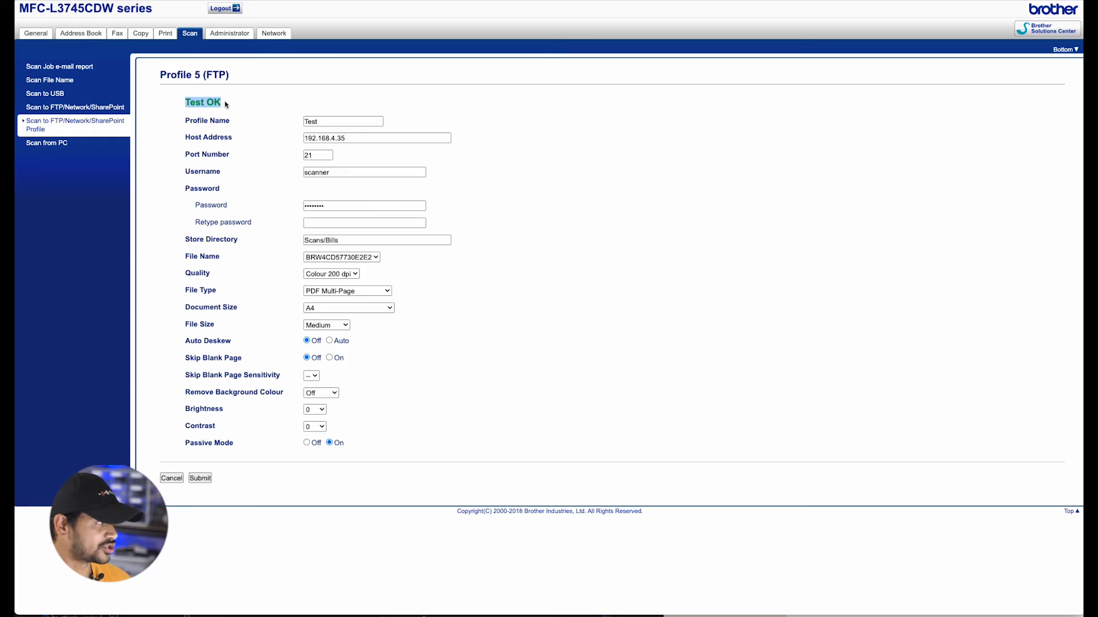
pyautogui.click(199, 478)
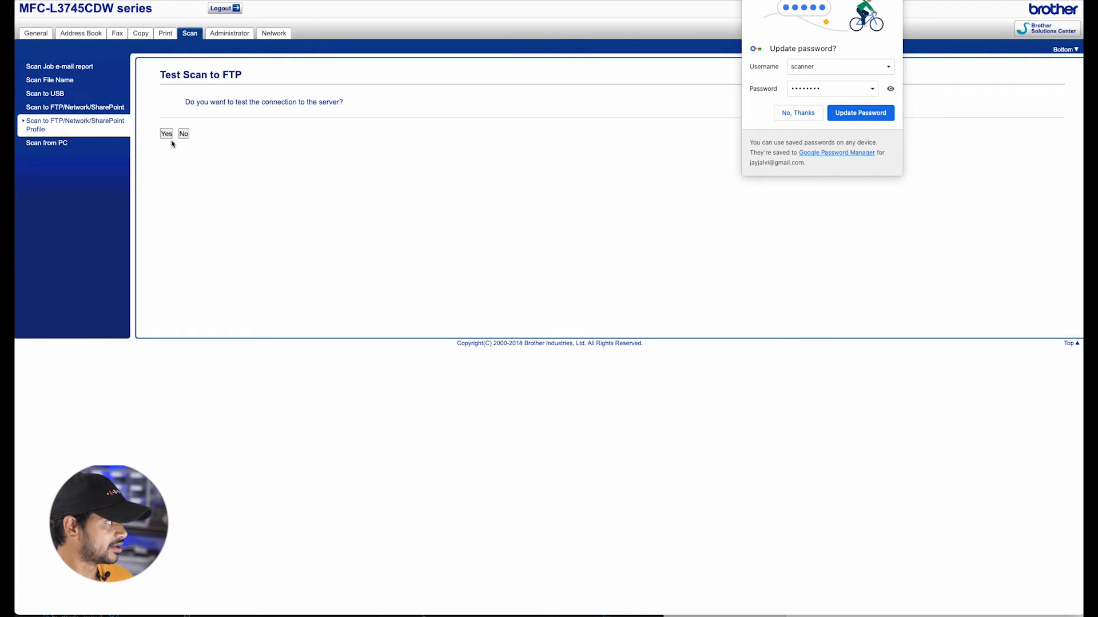
pyautogui.click(796, 112)
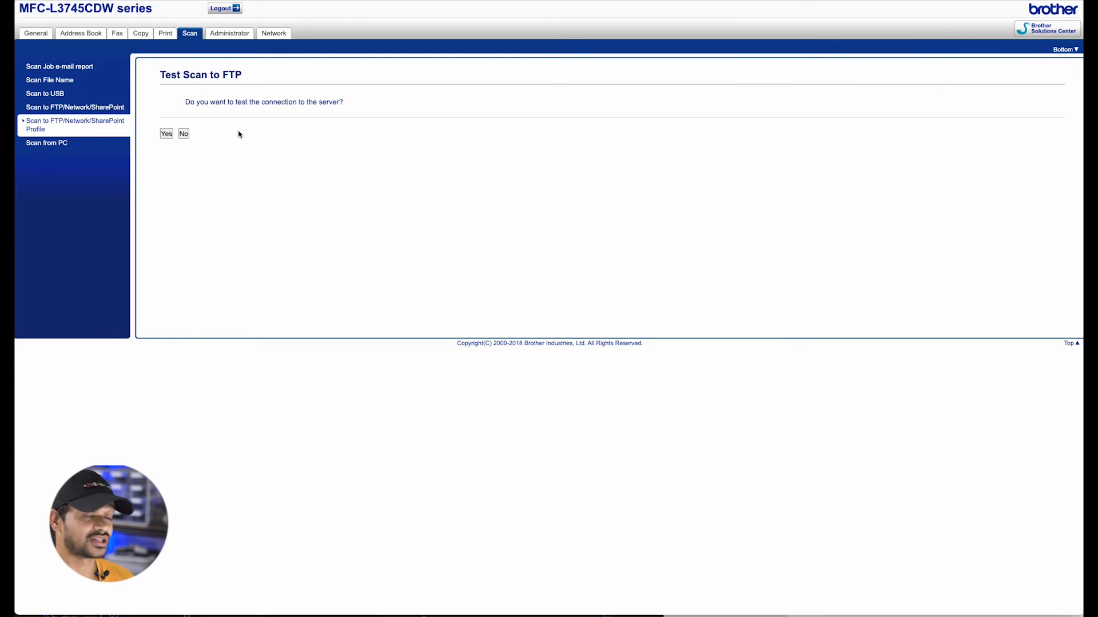
pyautogui.click(166, 133)
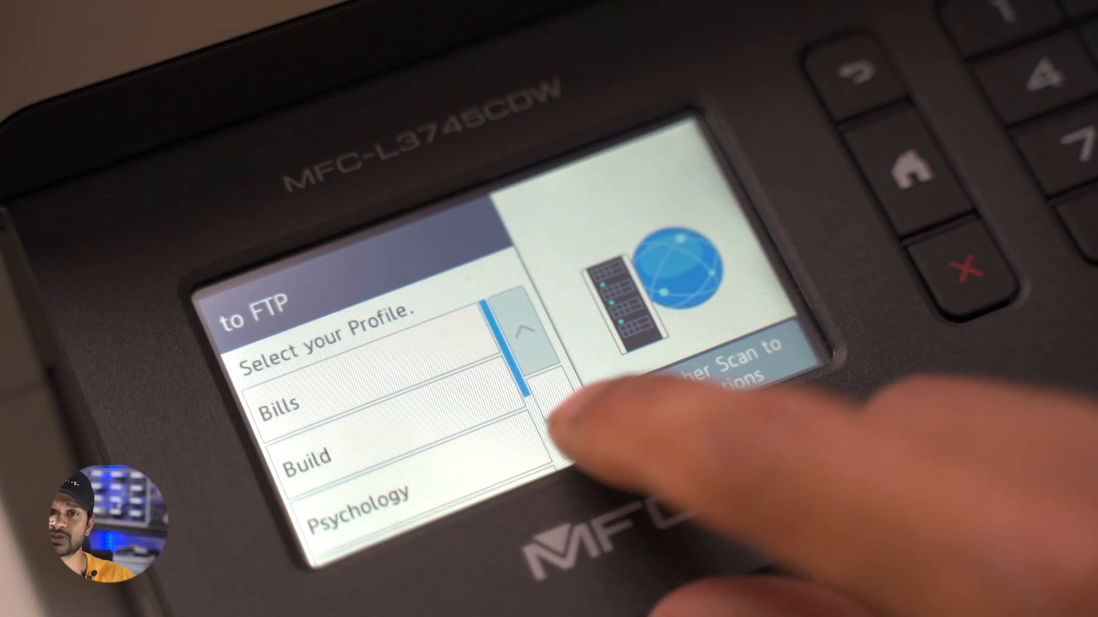
# Choose the Test profile from the touchscreen's Scan to FTP list and start the scan.
pyautogui.click(532, 406)
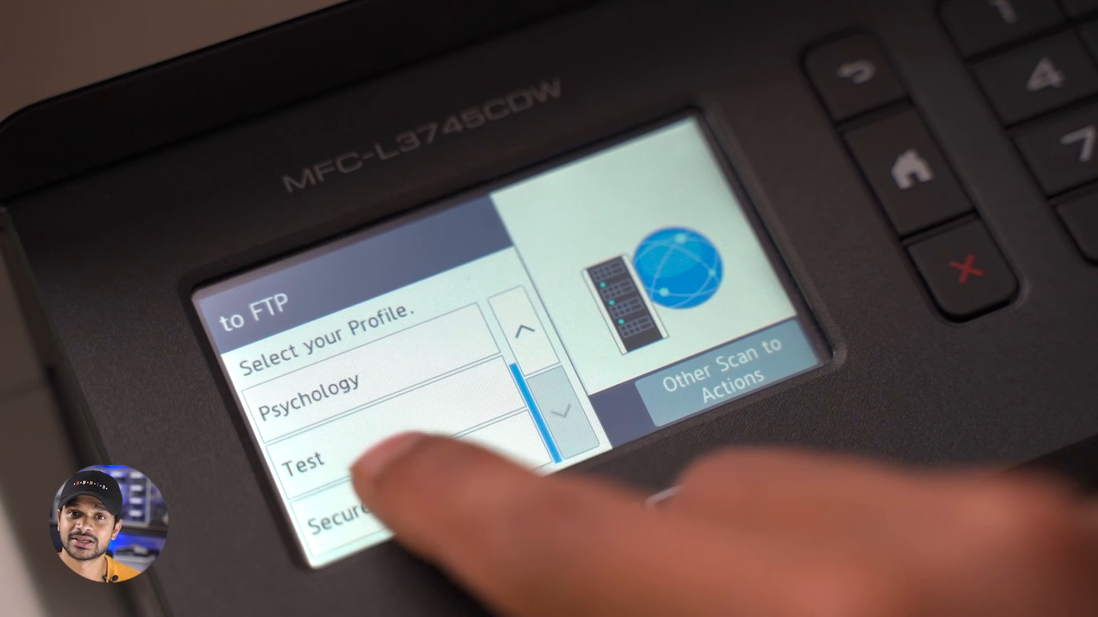
pyautogui.click(304, 466)
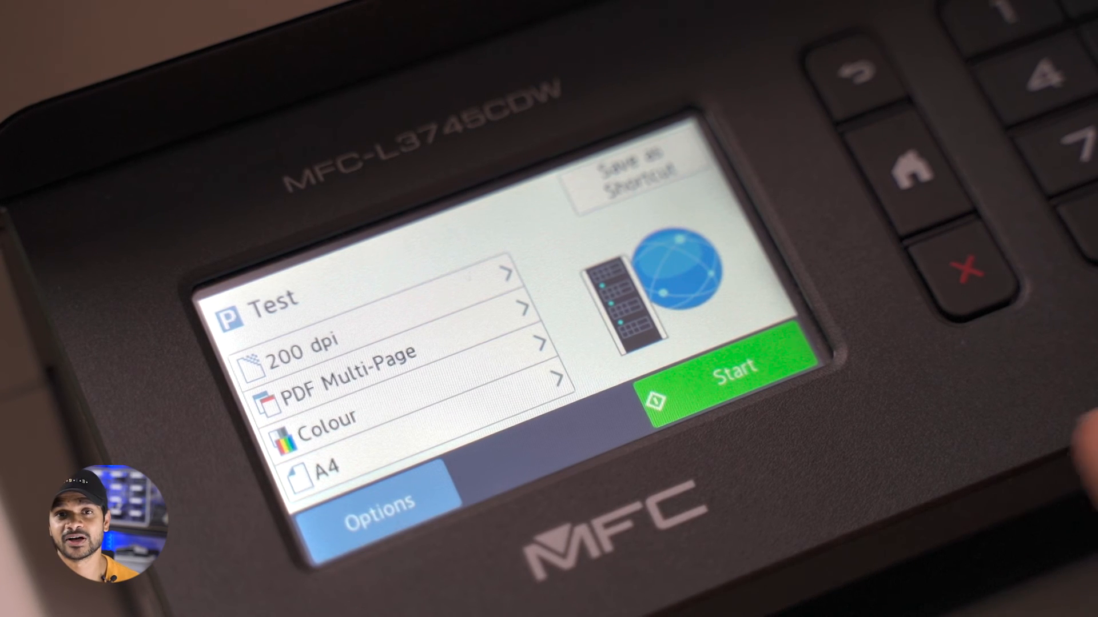
pyautogui.click(721, 371)
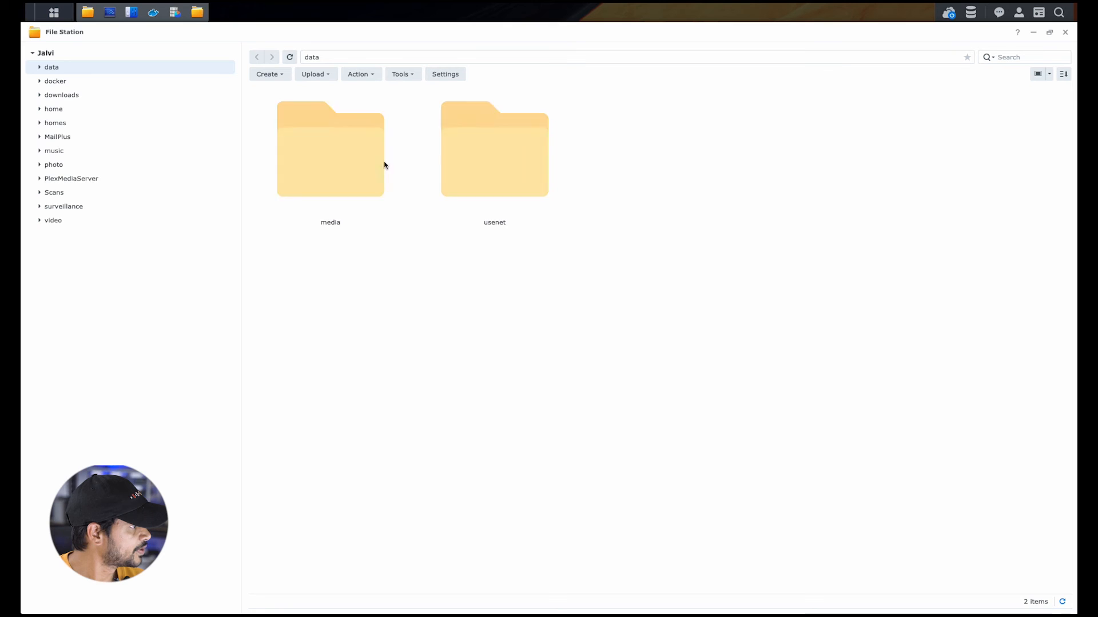
# Open BRW4CD57730E2E2_000174.pdf from the Scans/Bills folder.
pyautogui.click(53, 193)
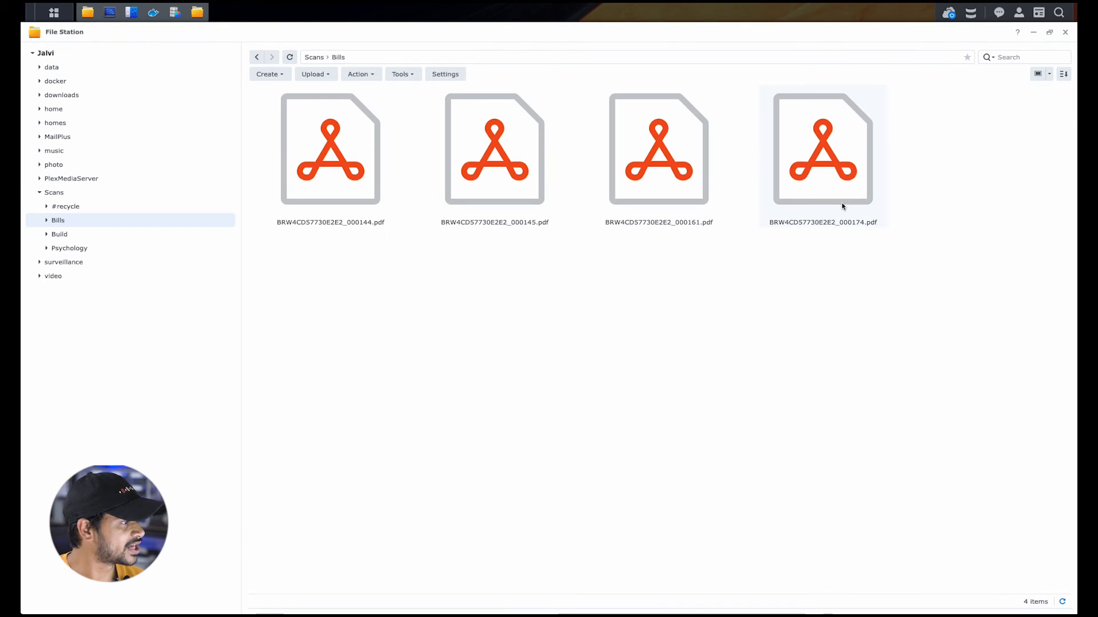
pyautogui.doubleClick(822, 147)
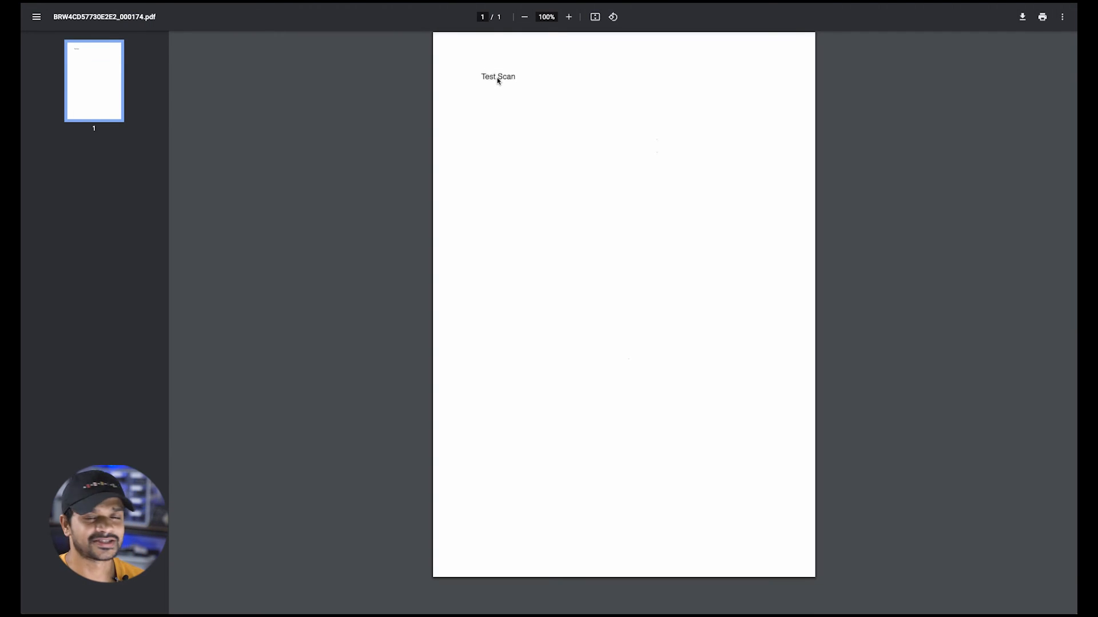
# Zoom in on the scanned PDF to confirm it reads 'Test Scan'.
pyautogui.click(567, 16)
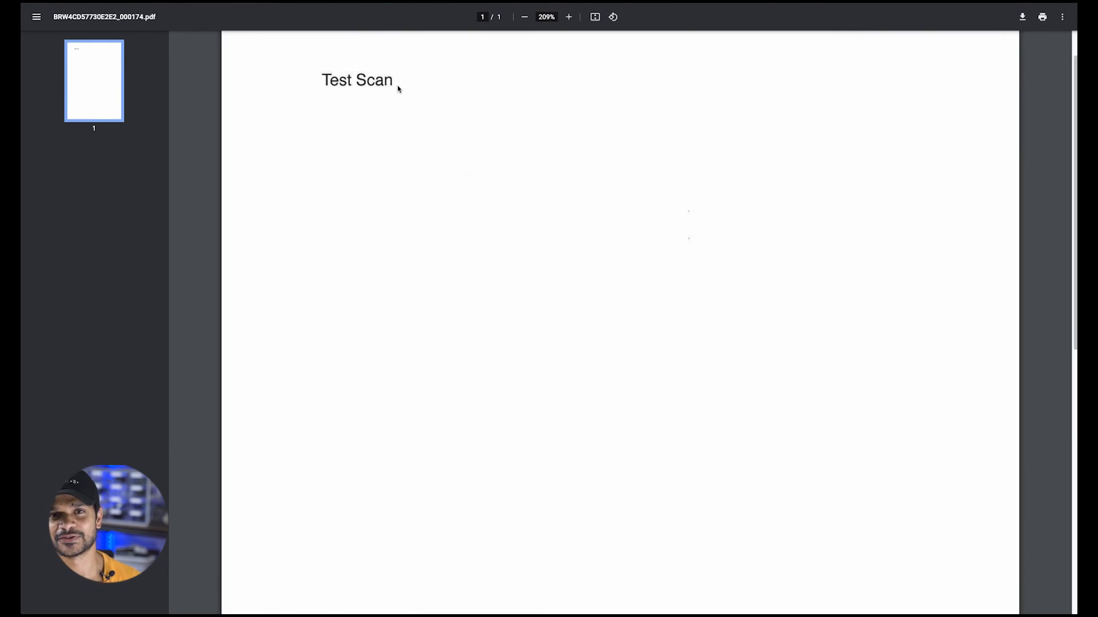